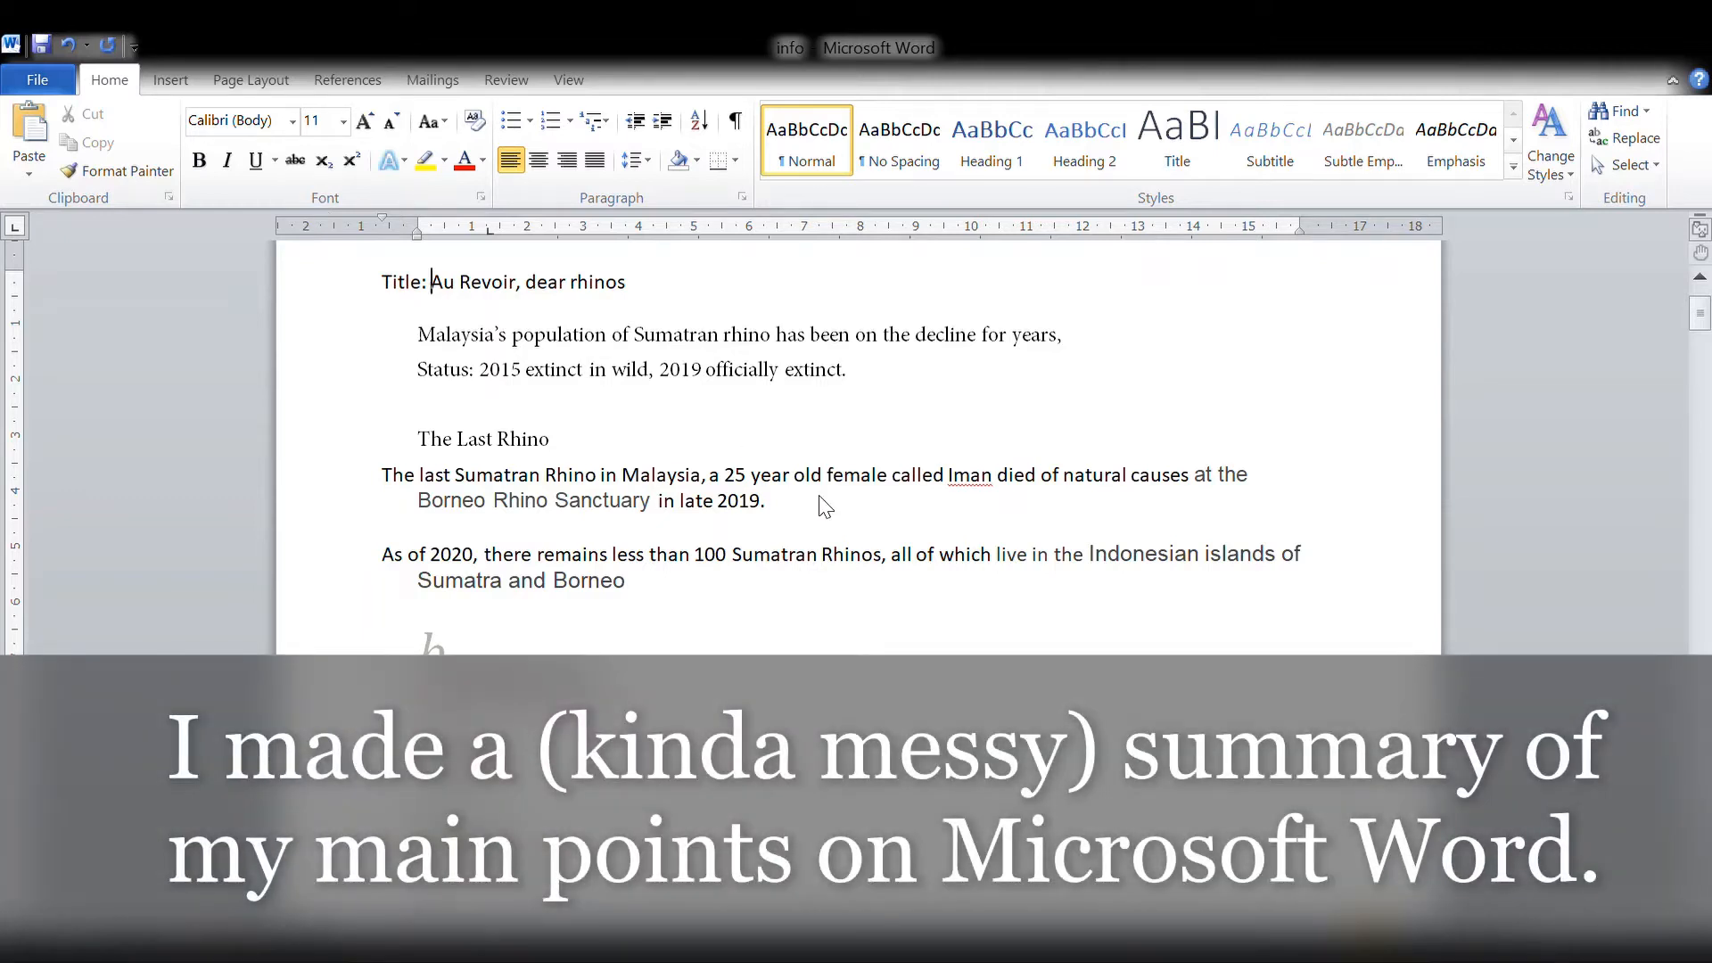
{"action": "mouse_move", "coordinate": [1507, 556]}
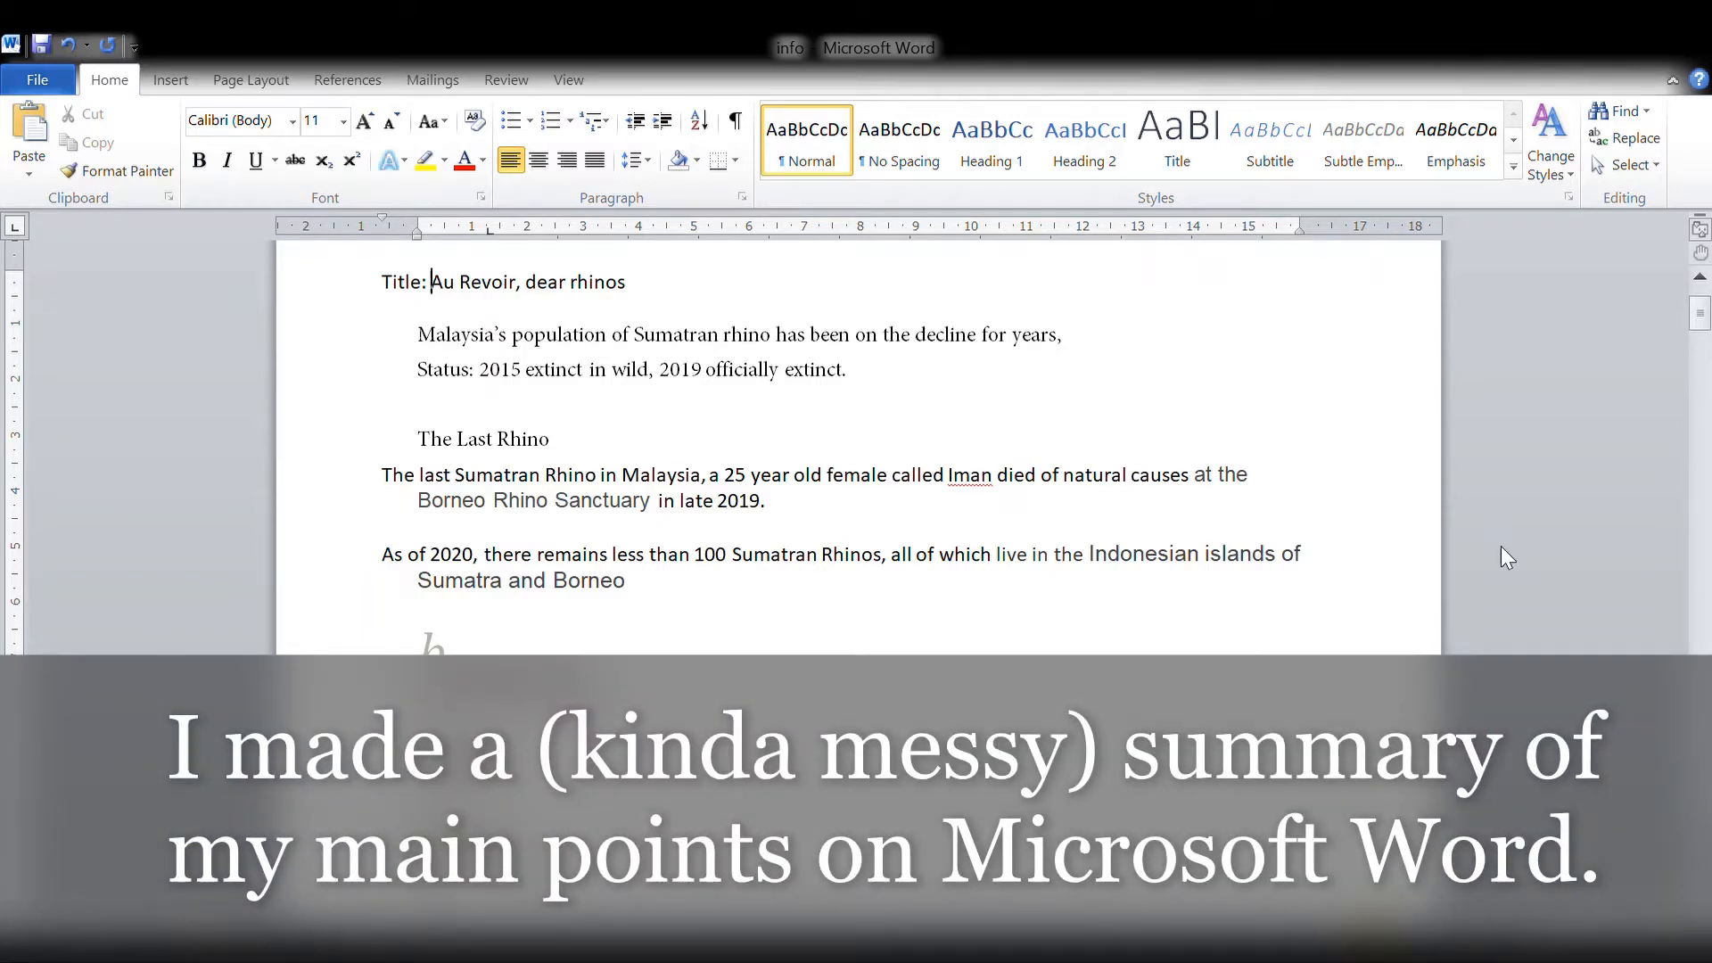
Copy the dark green leafy tree from the tree collection onto the poster's grass line
{"action": "scroll", "scroll_direction": "down", "scroll_amount": 3}
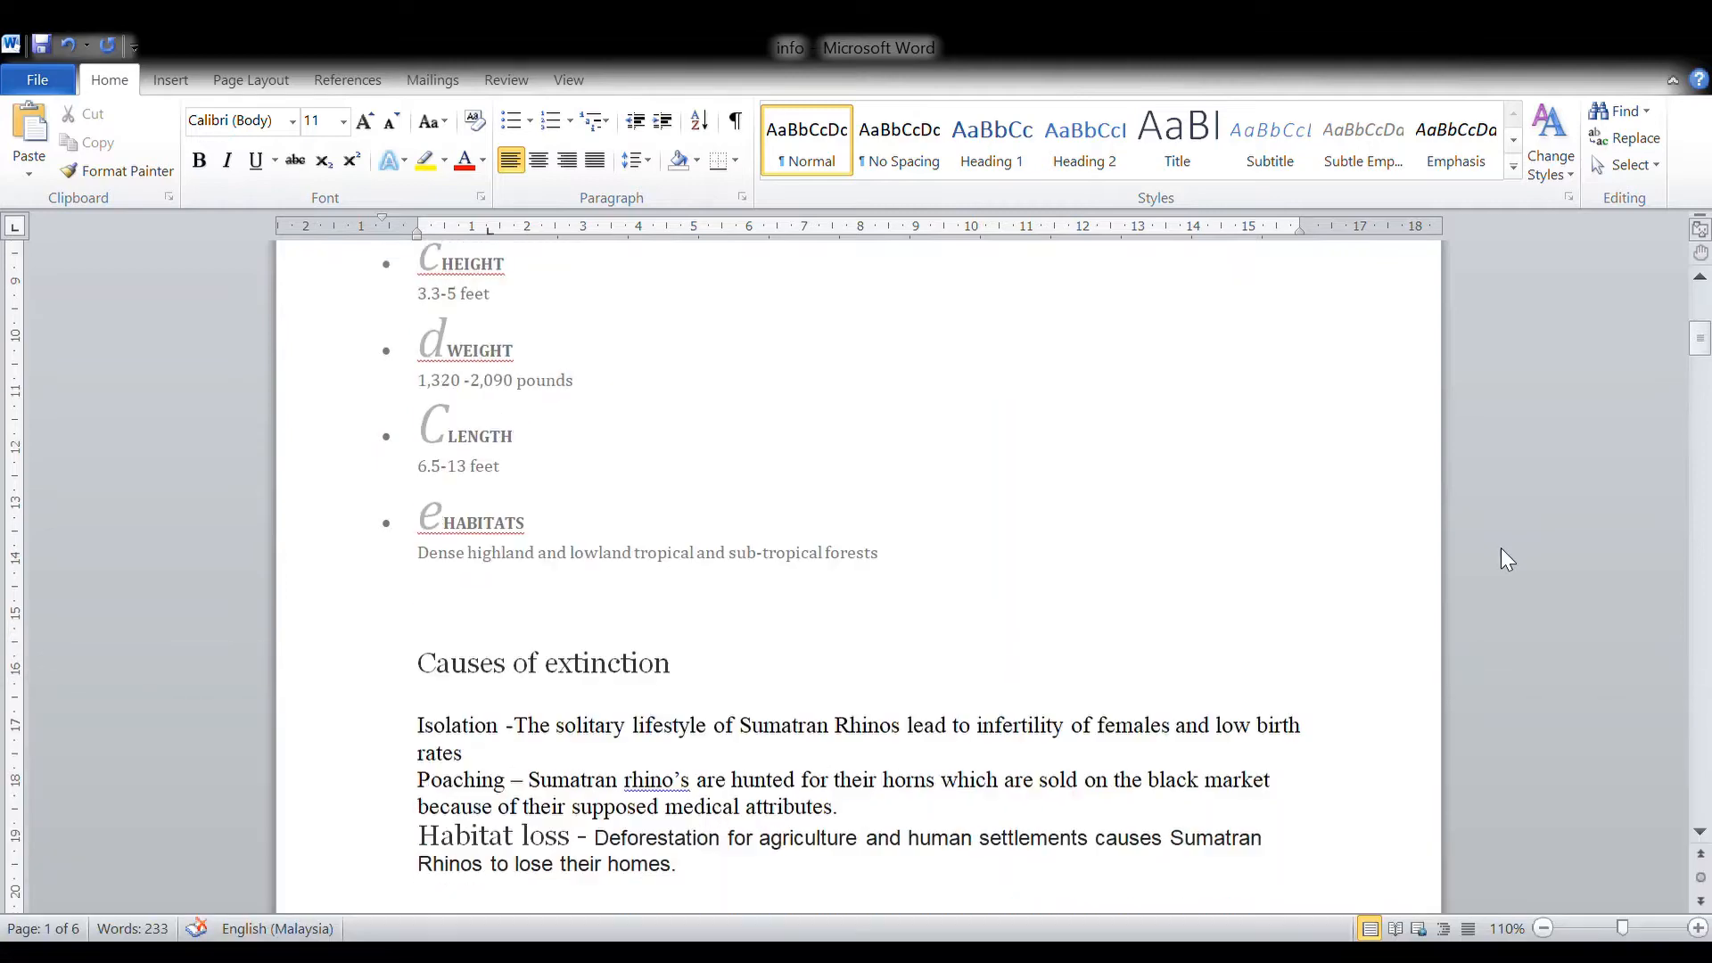
{"action": "scroll", "scroll_direction": "down", "scroll_amount": 3}
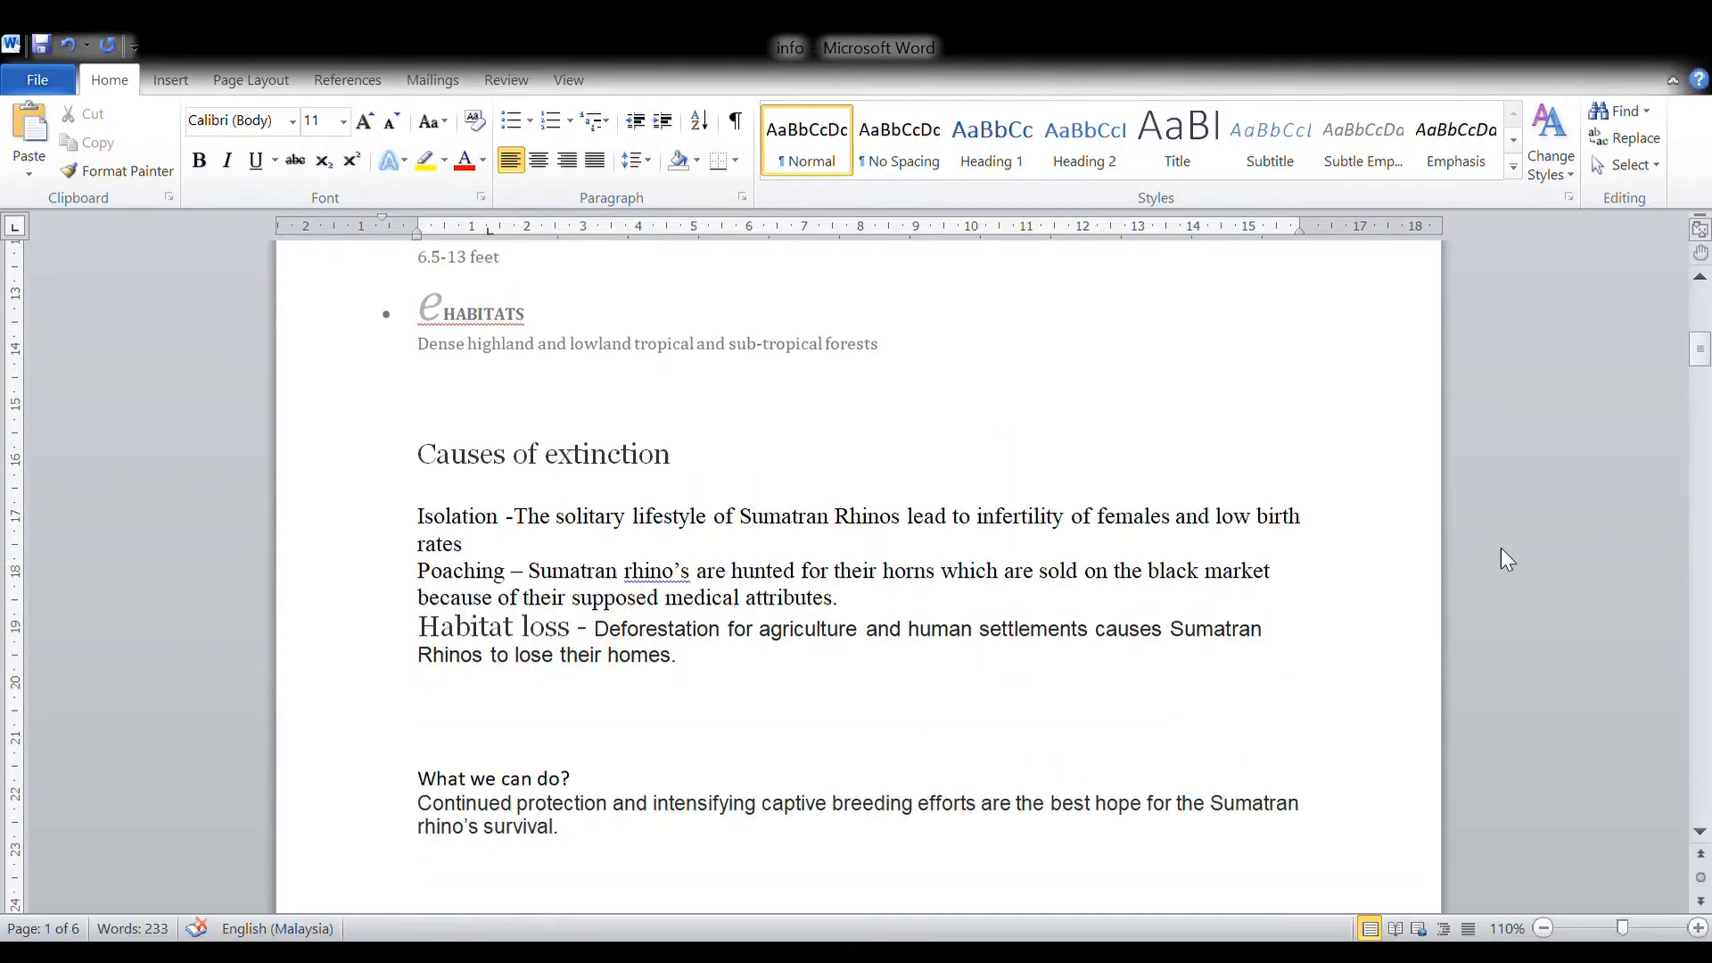
{"action": "scroll", "scroll_direction": "down", "scroll_amount": 3}
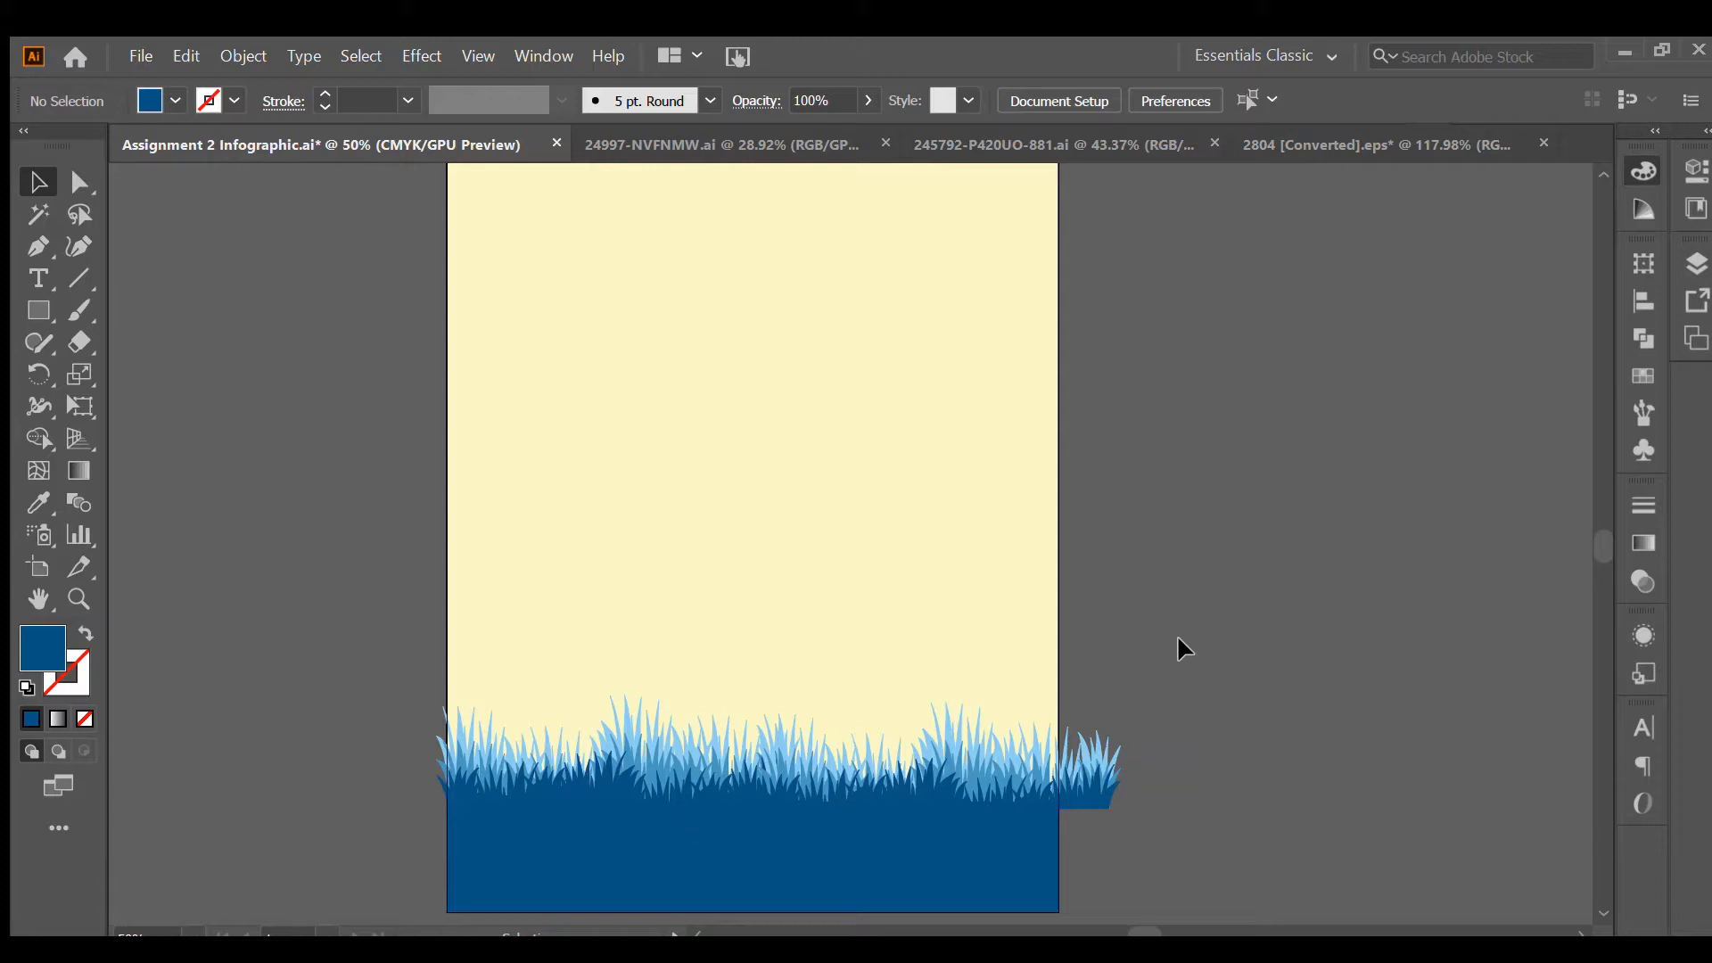
{"action": "left_click", "coordinate": [982, 144]}
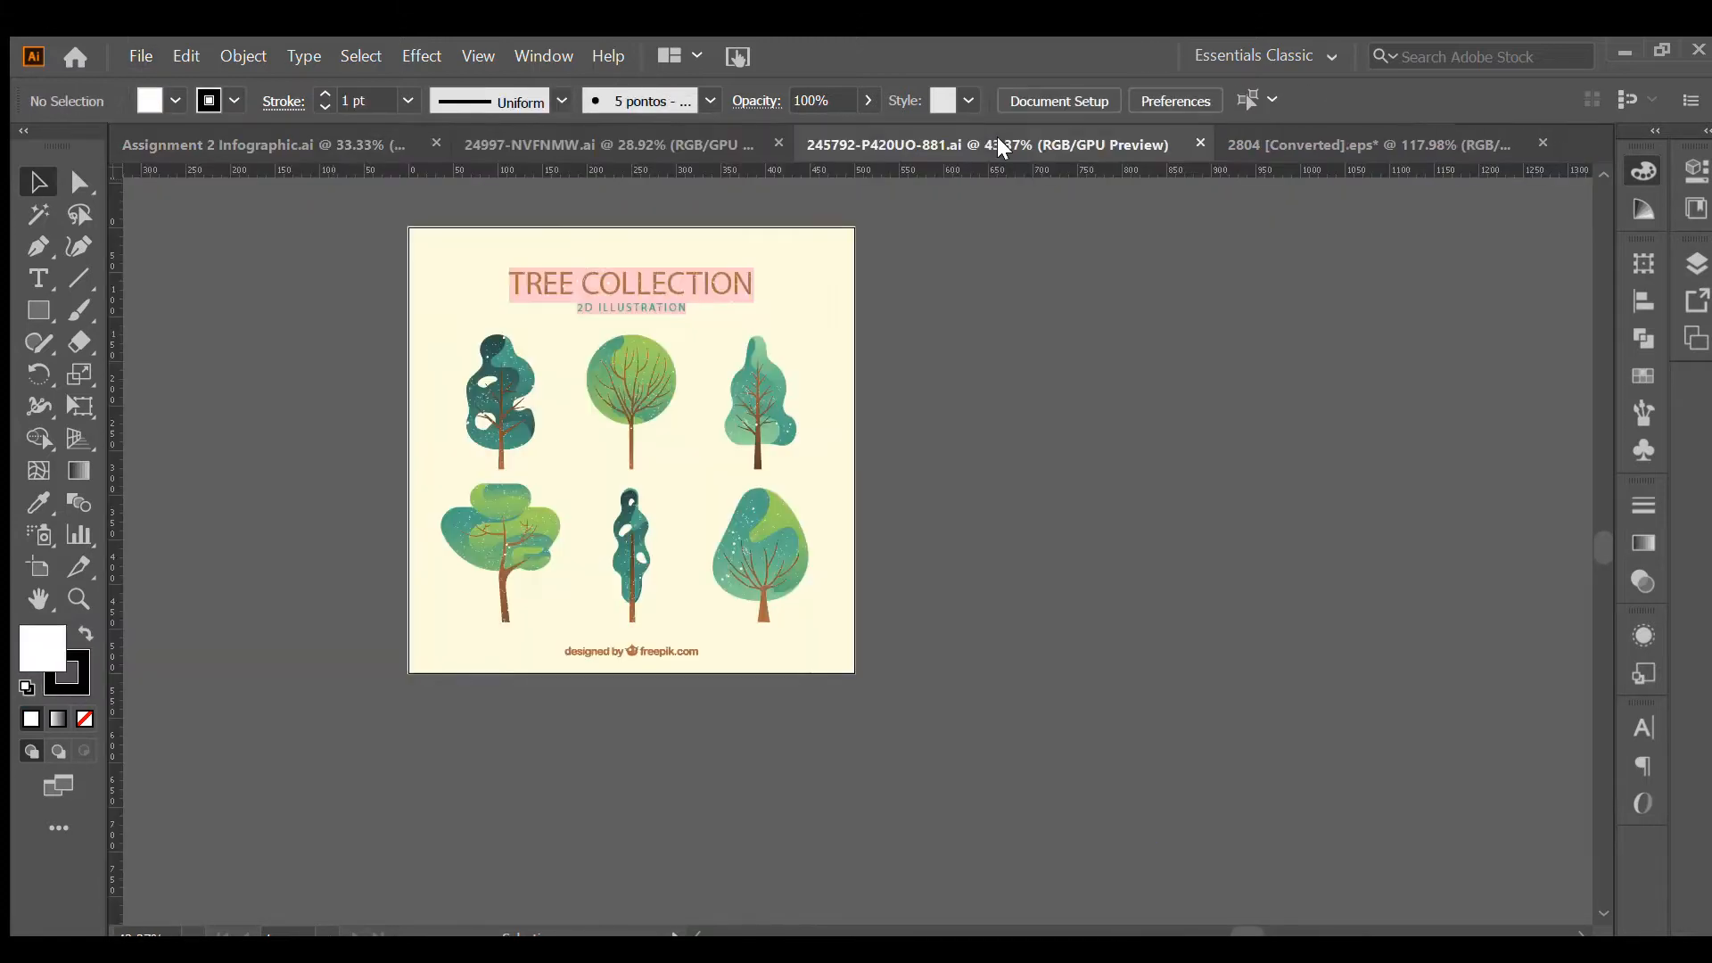
{"action": "left_click", "coordinate": [492, 360]}
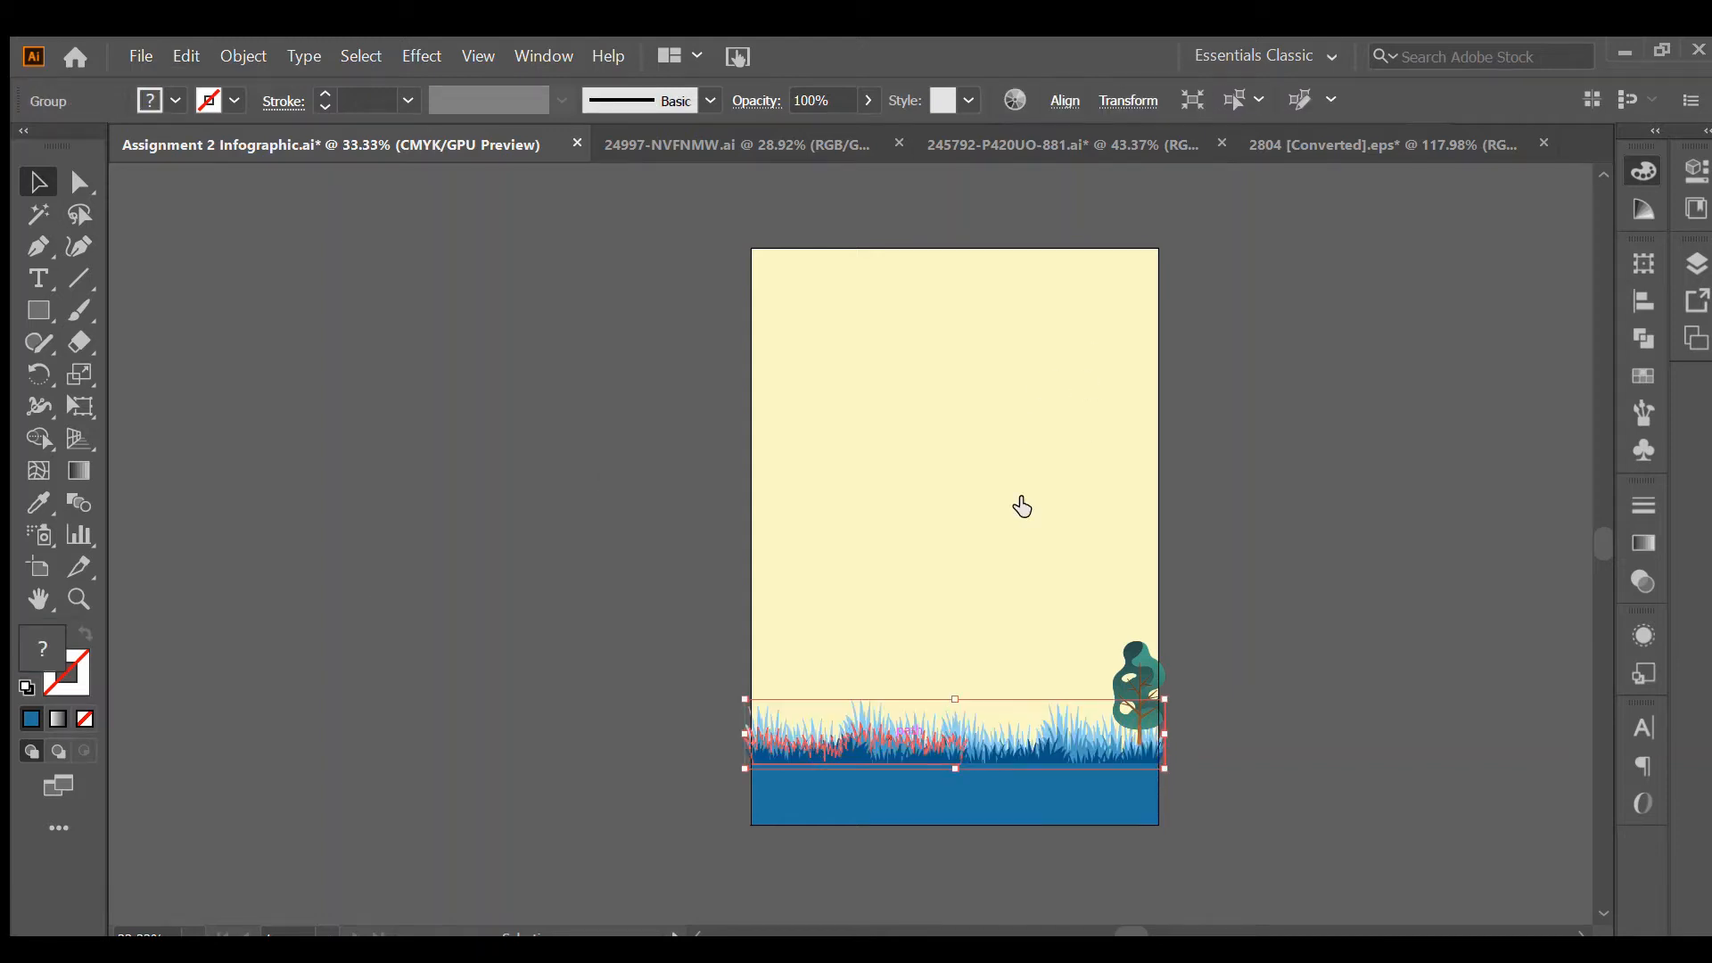
{"action": "left_click", "coordinate": [694, 677]}
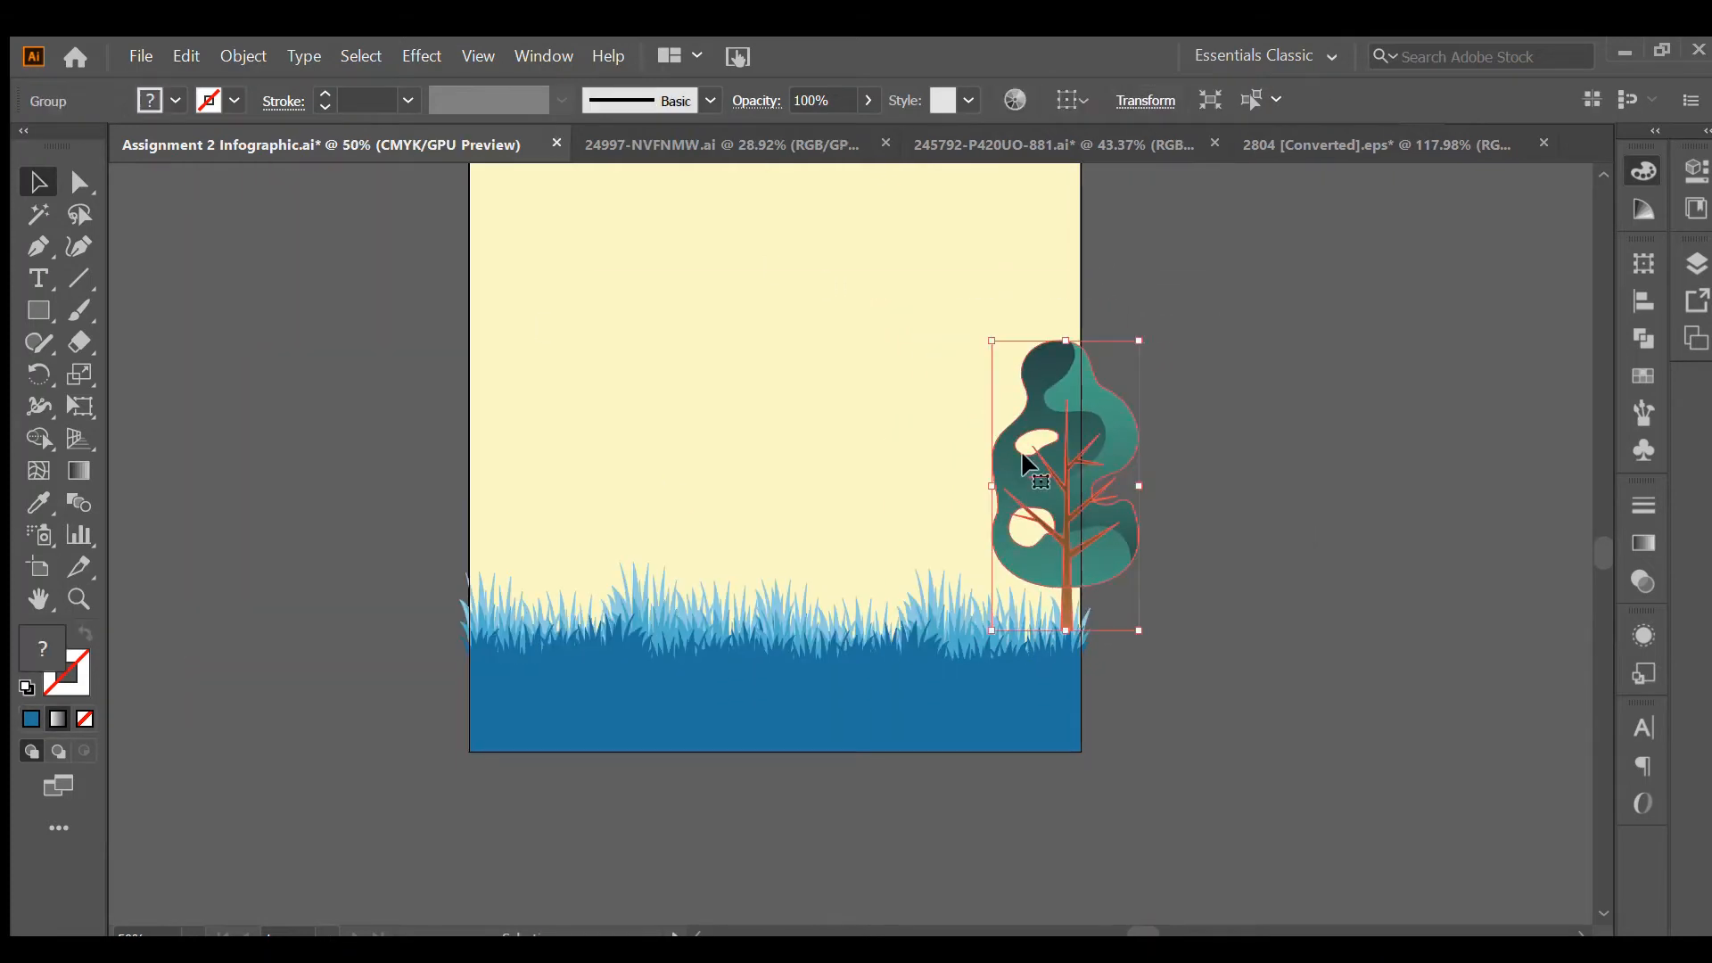
Remove a stray element and arrange the tree pairs on the left and right of the scene
{"action": "key", "text": "Delete"}
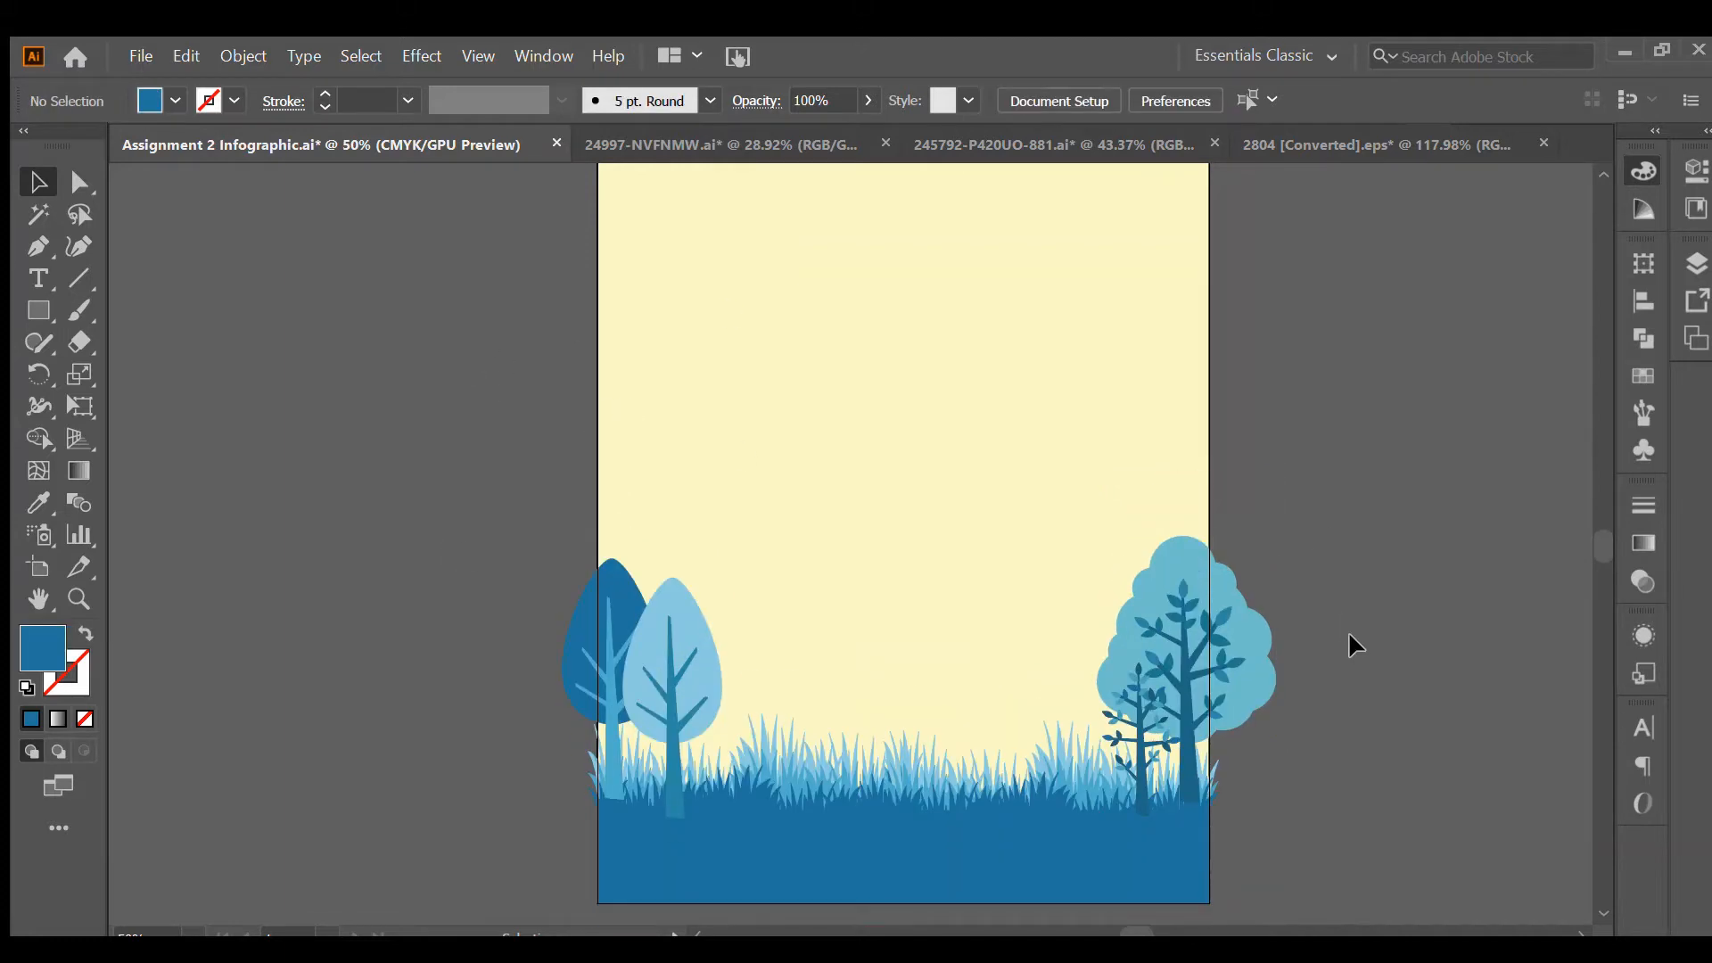
{"action": "left_click", "coordinate": [639, 655]}
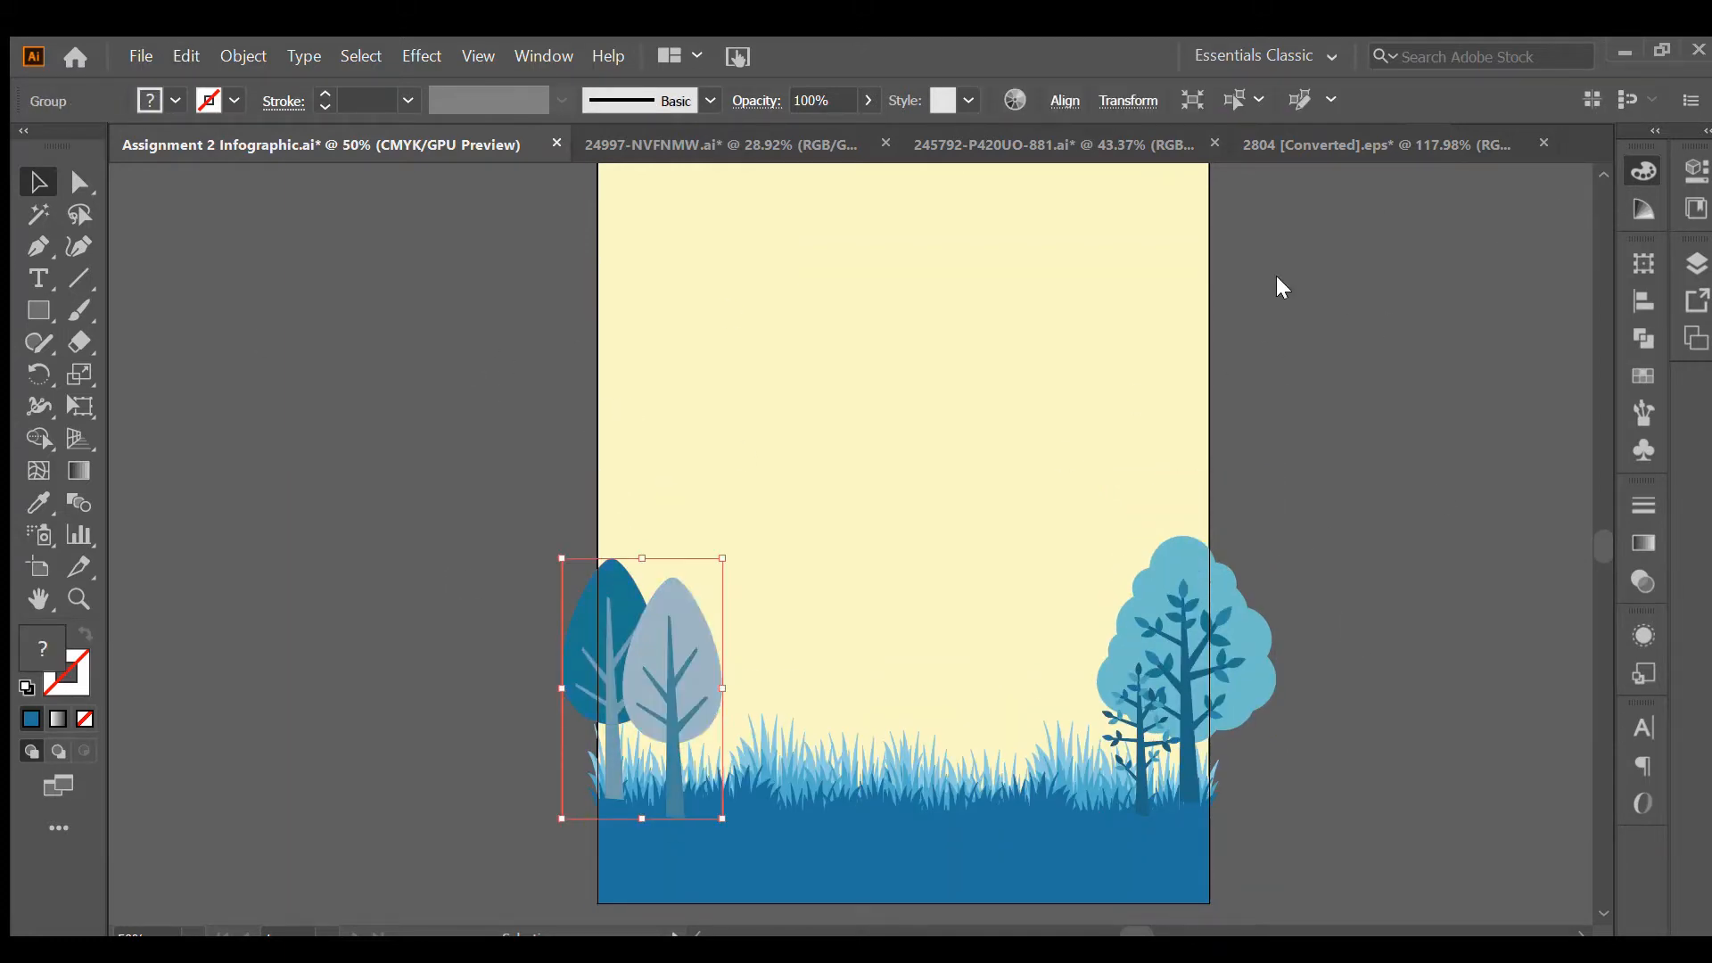
{"action": "left_click", "coordinate": [1370, 550]}
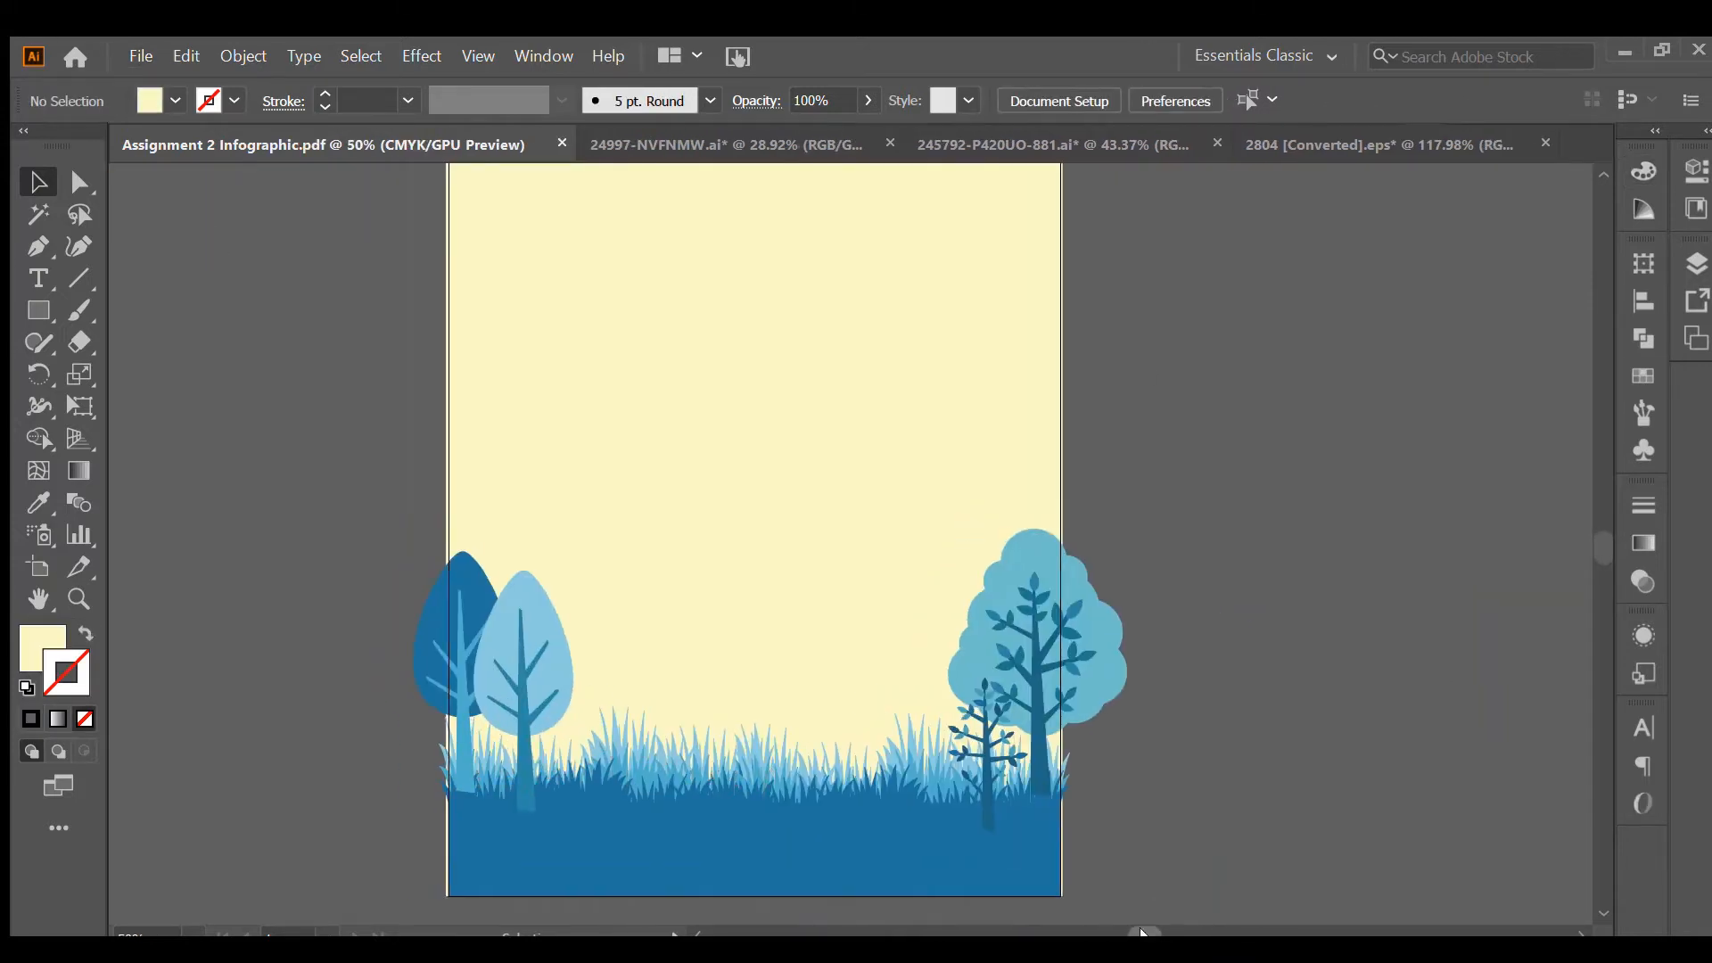
{"action": "left_click", "coordinate": [502, 655]}
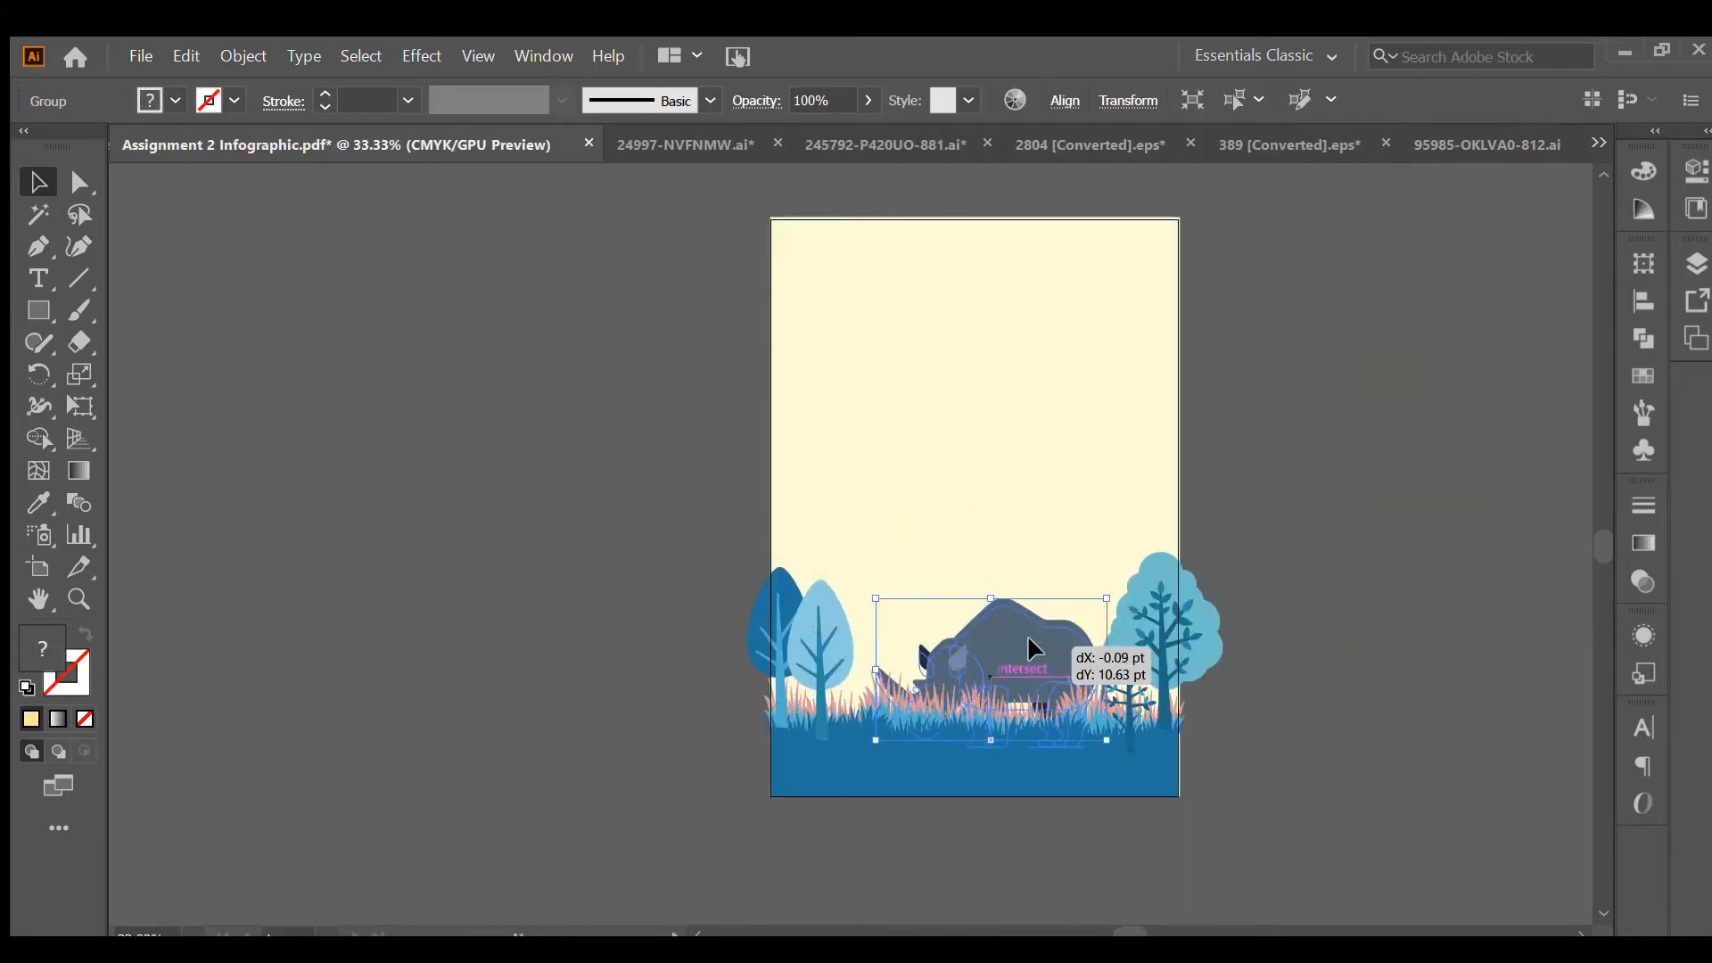
Copy the rhino silhouette and the Malaysia map from their artwork files onto the poster
{"action": "left_click", "coordinate": [1484, 145]}
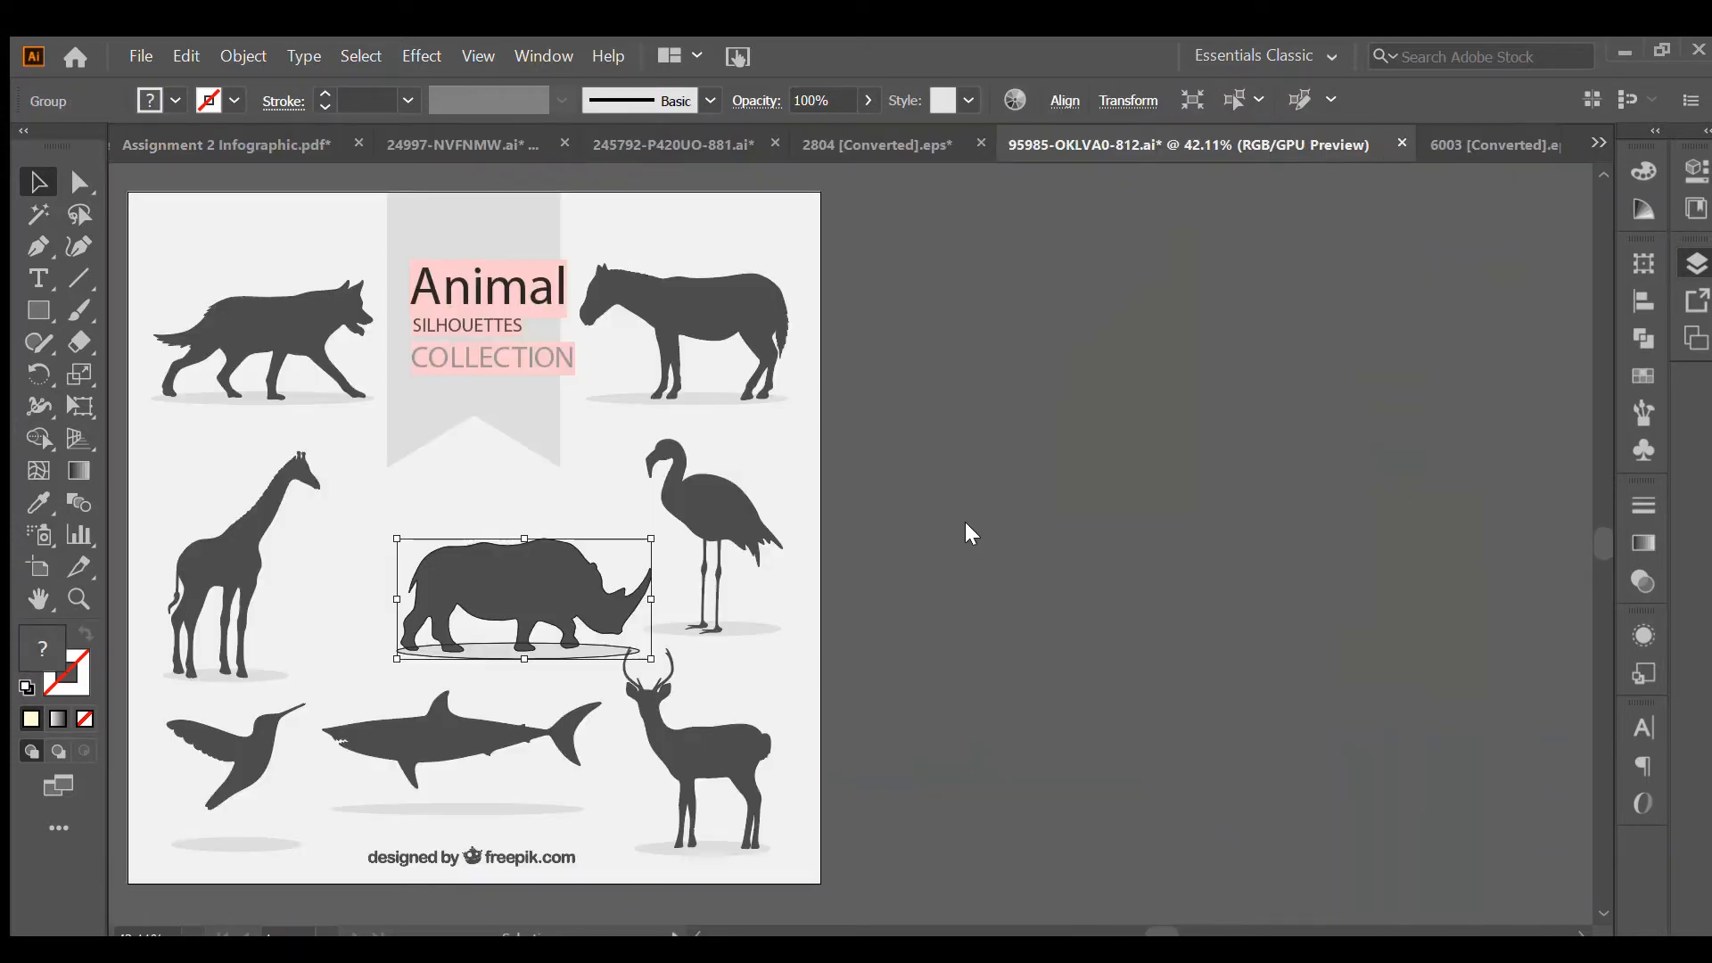
{"action": "left_click", "coordinate": [226, 145]}
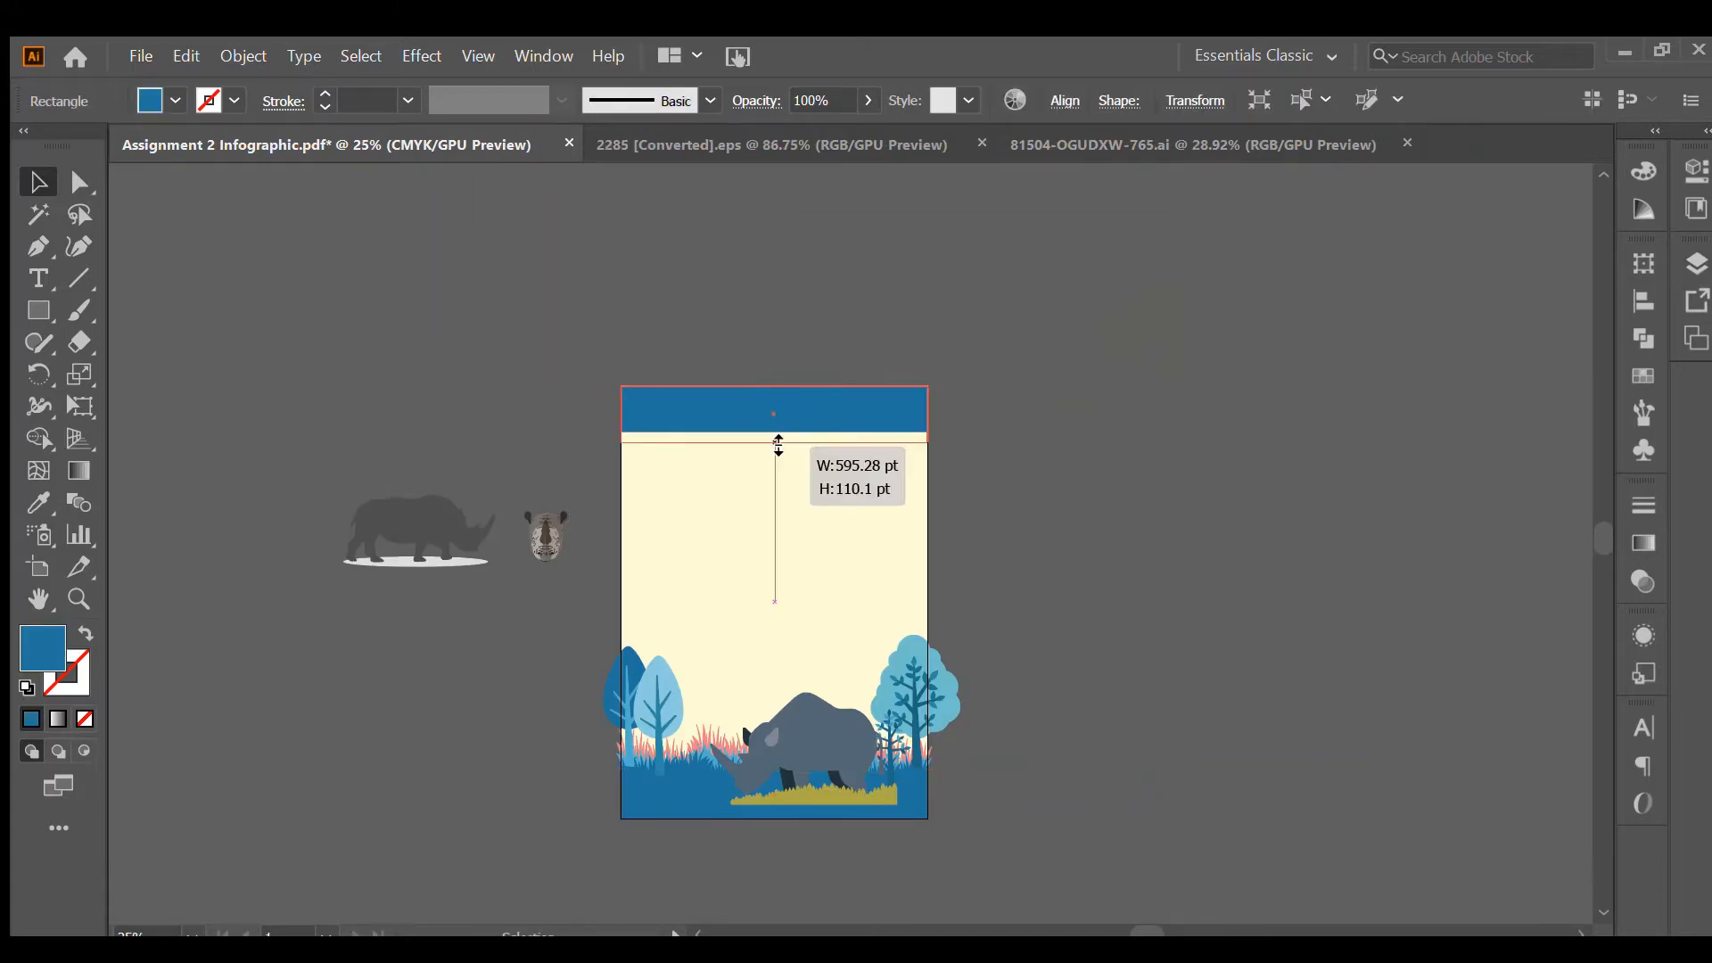
{"action": "left_click", "coordinate": [770, 144]}
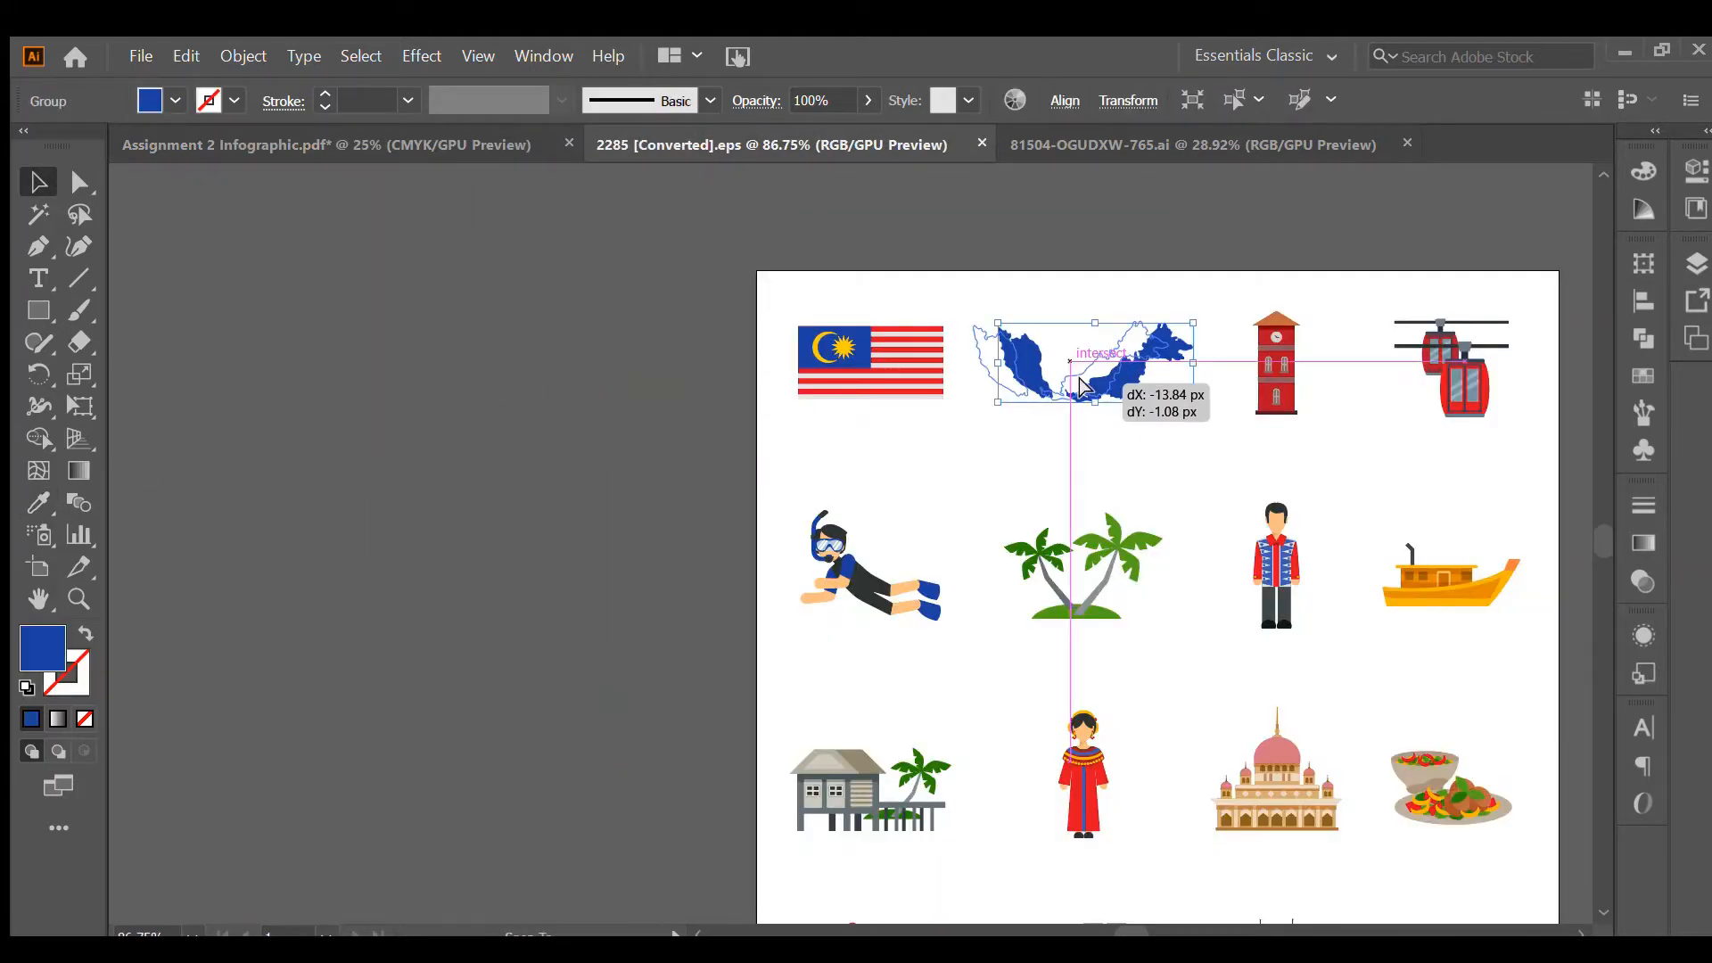
{"action": "left_click", "coordinate": [327, 145]}
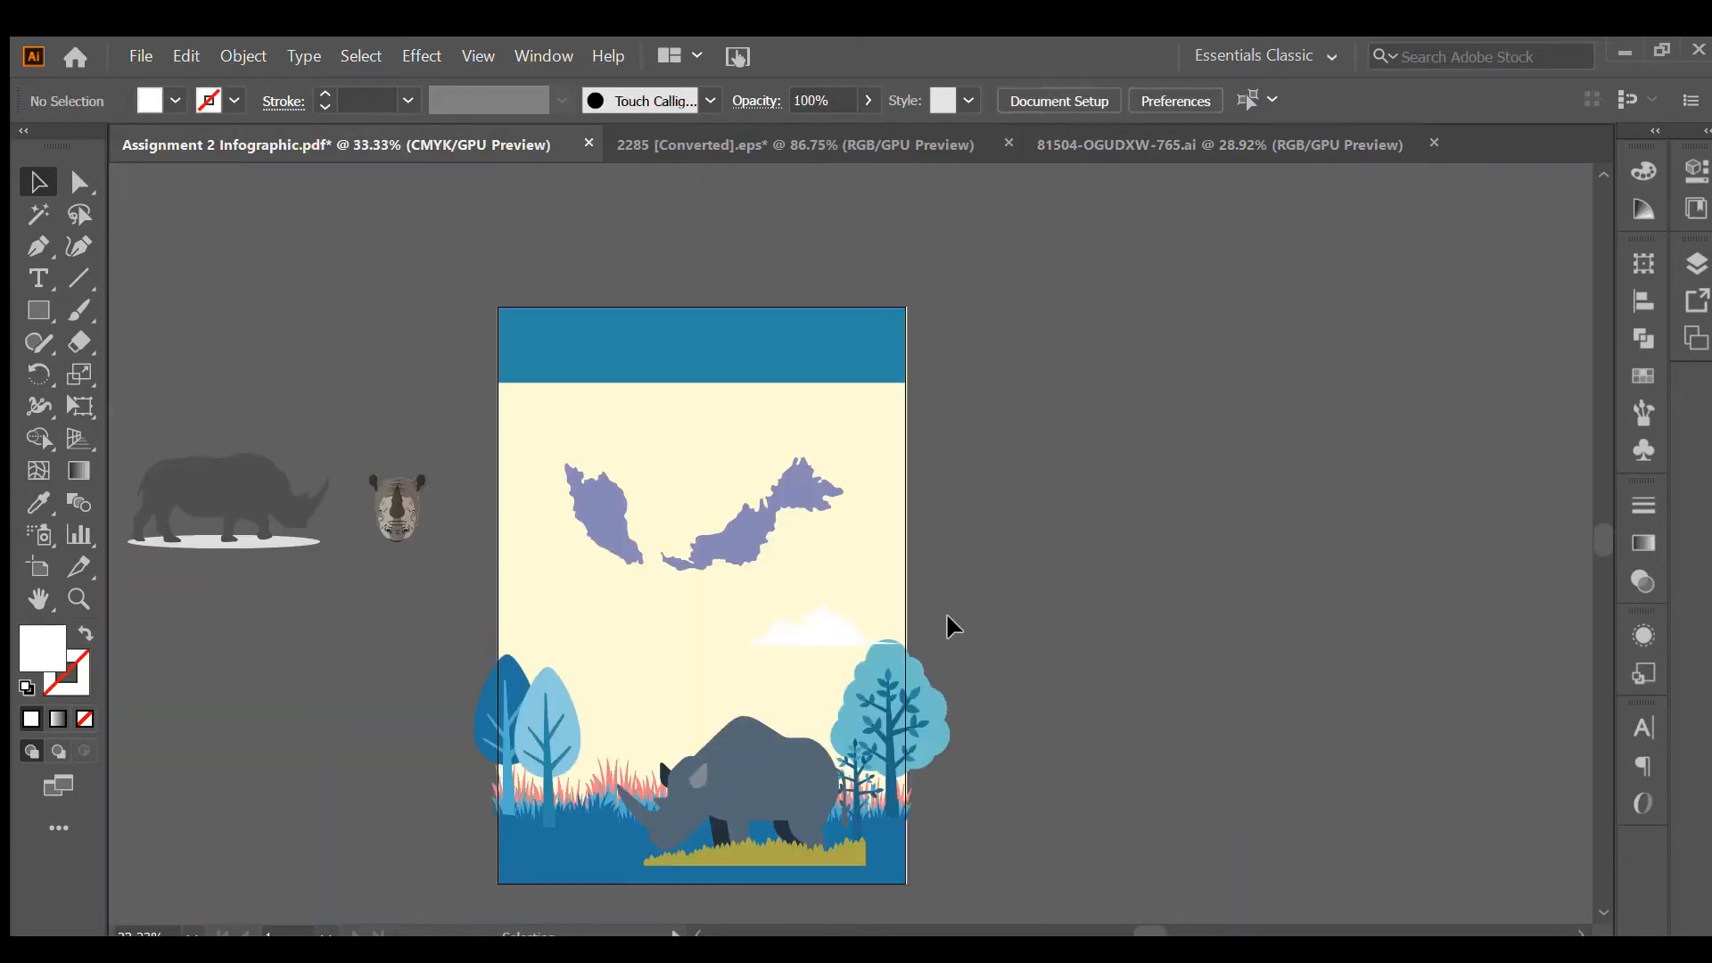
Switch to another open artwork tab to gather title, cloud and text content
{"action": "left_click", "coordinate": [1218, 144]}
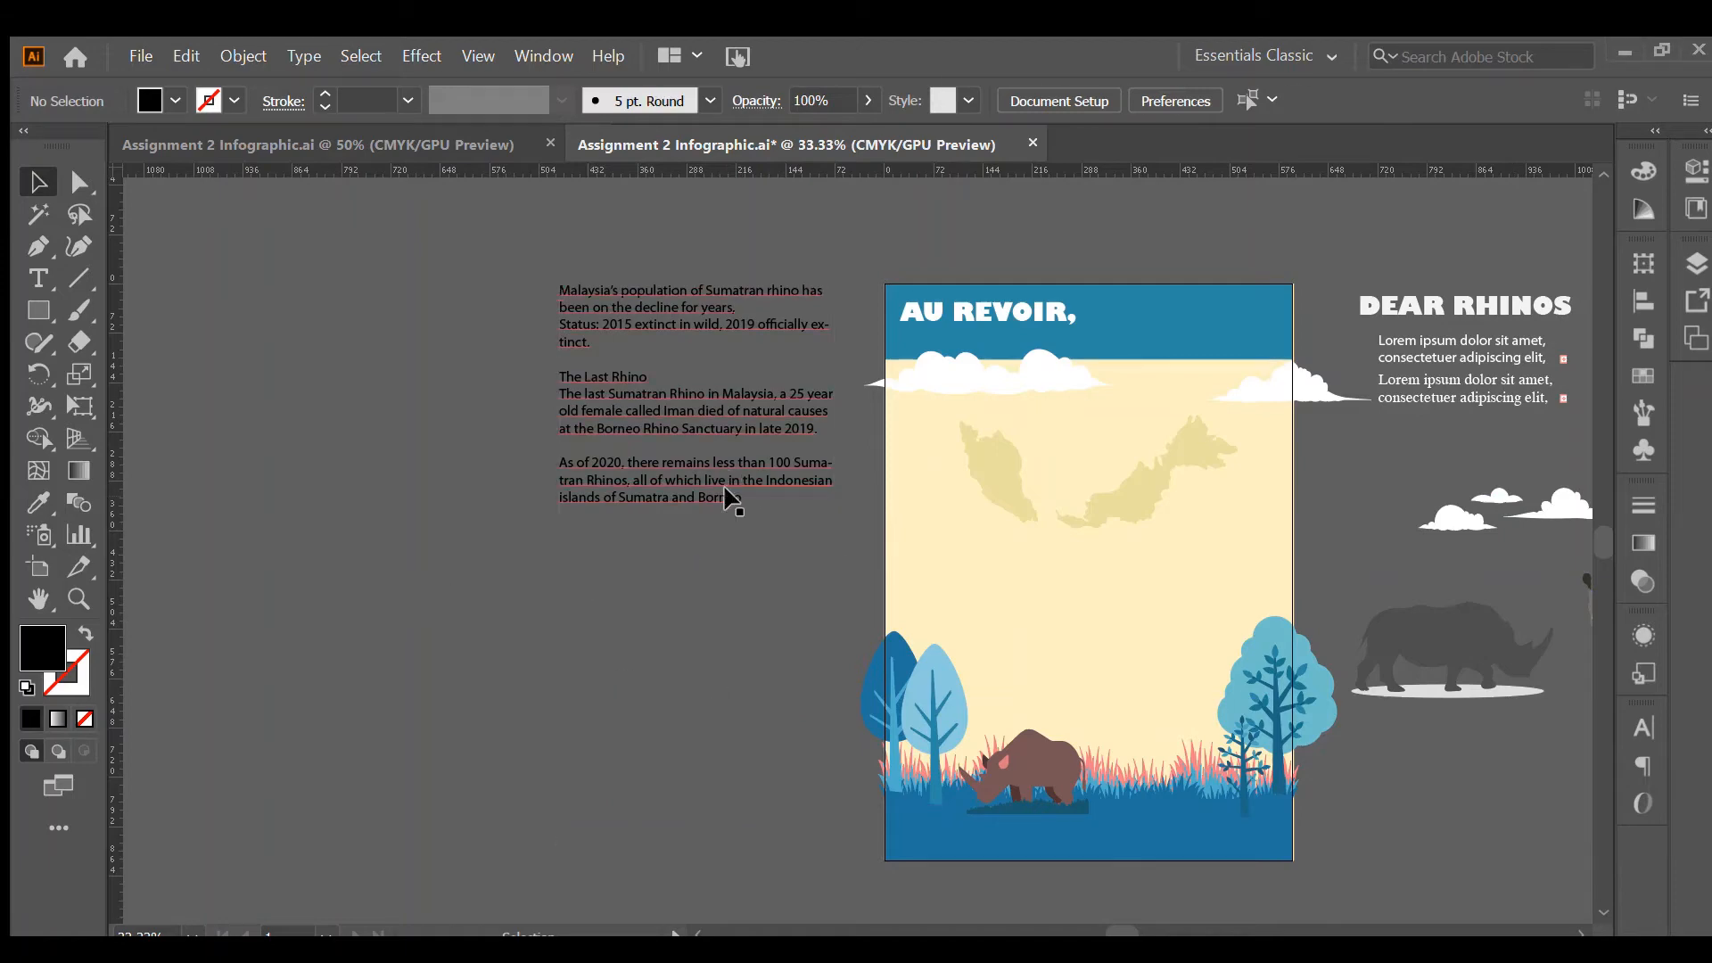
Place the pasted summary text and the Good News paragraph in the poster's footer area
{"action": "left_click", "coordinate": [695, 481]}
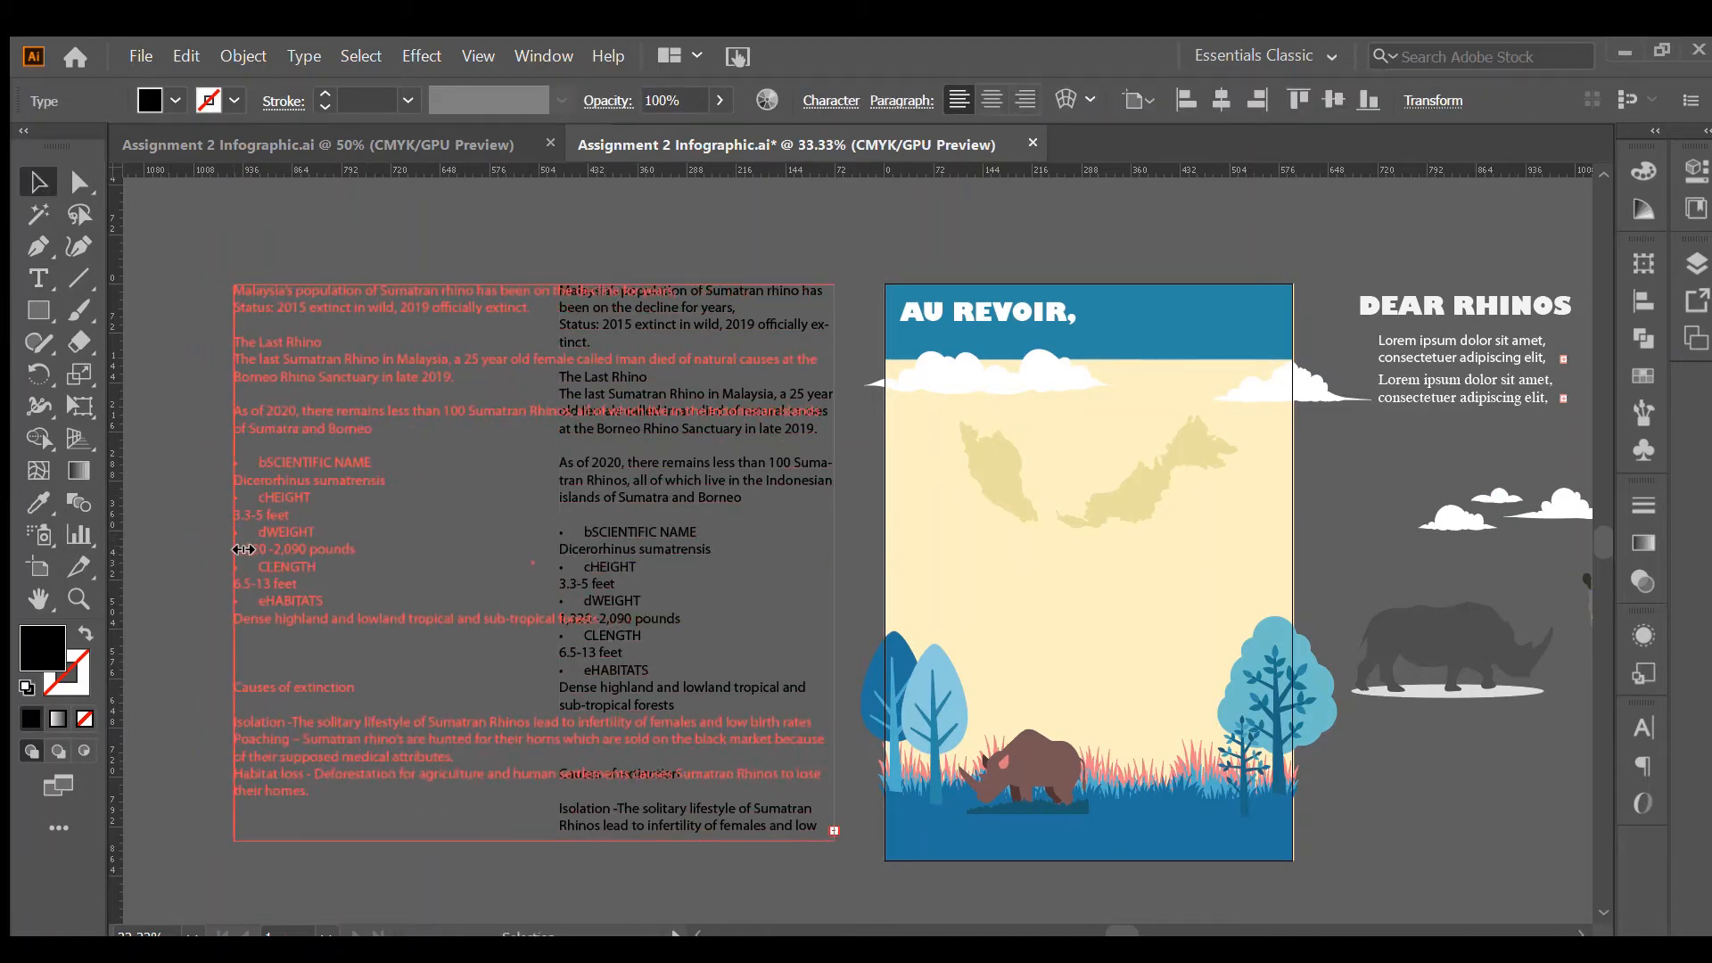
{"action": "left_click", "coordinate": [969, 537]}
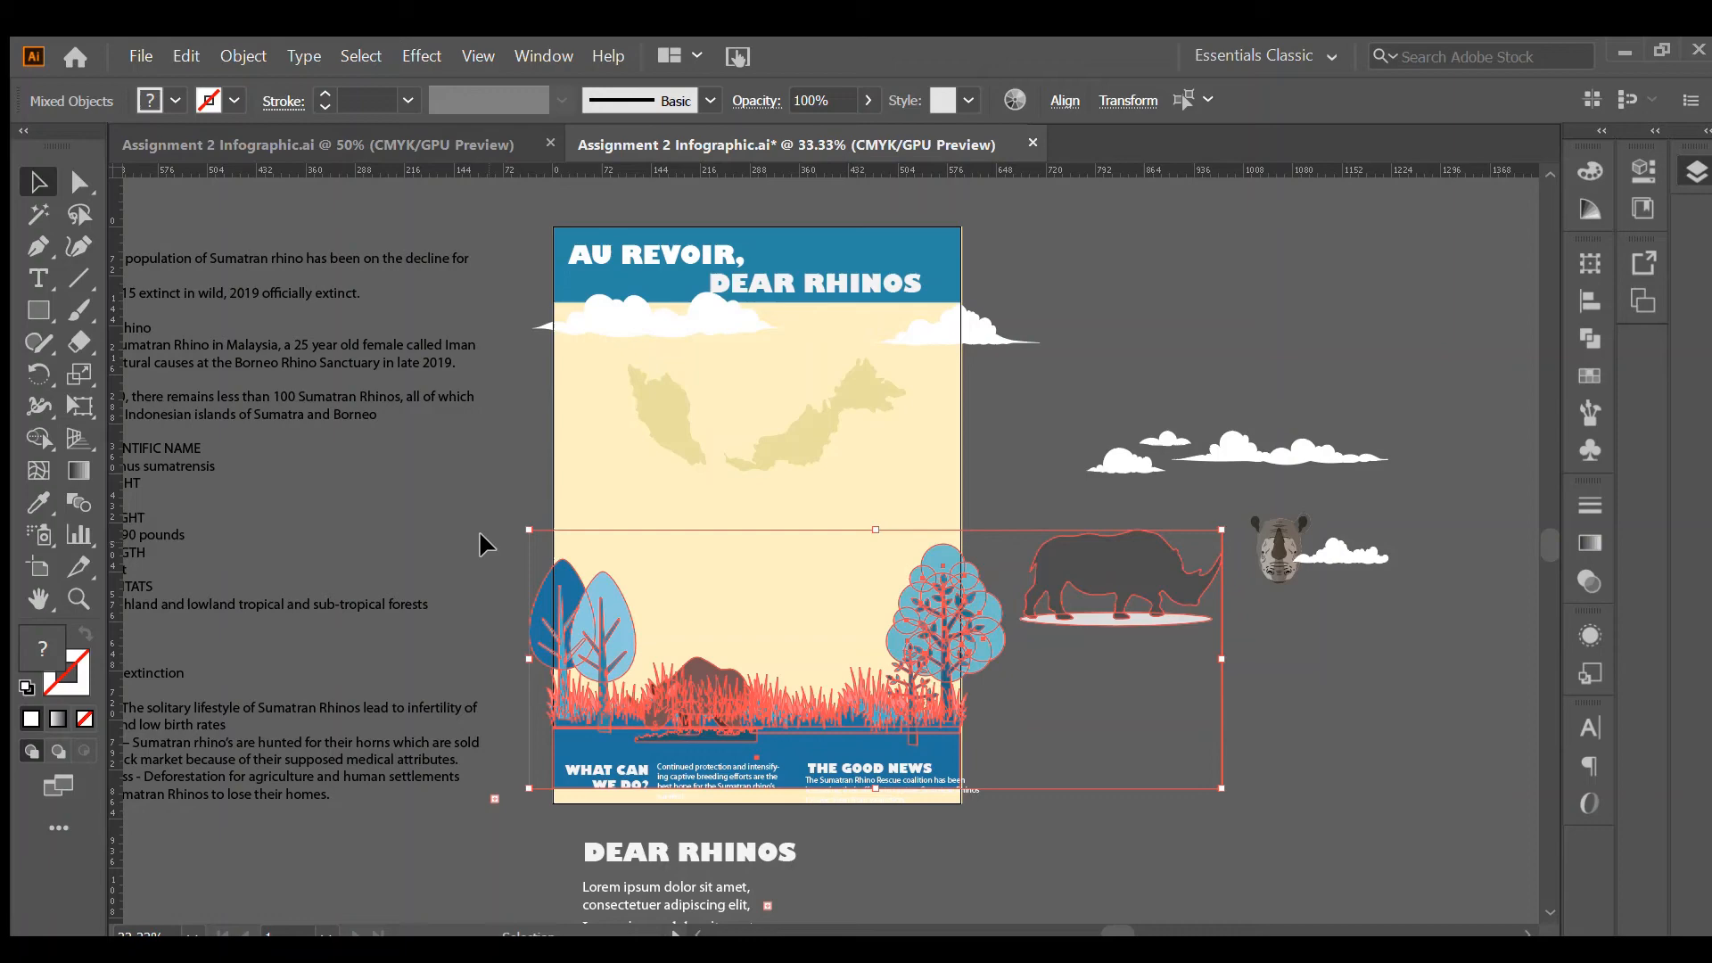
{"action": "left_click", "coordinate": [328, 145]}
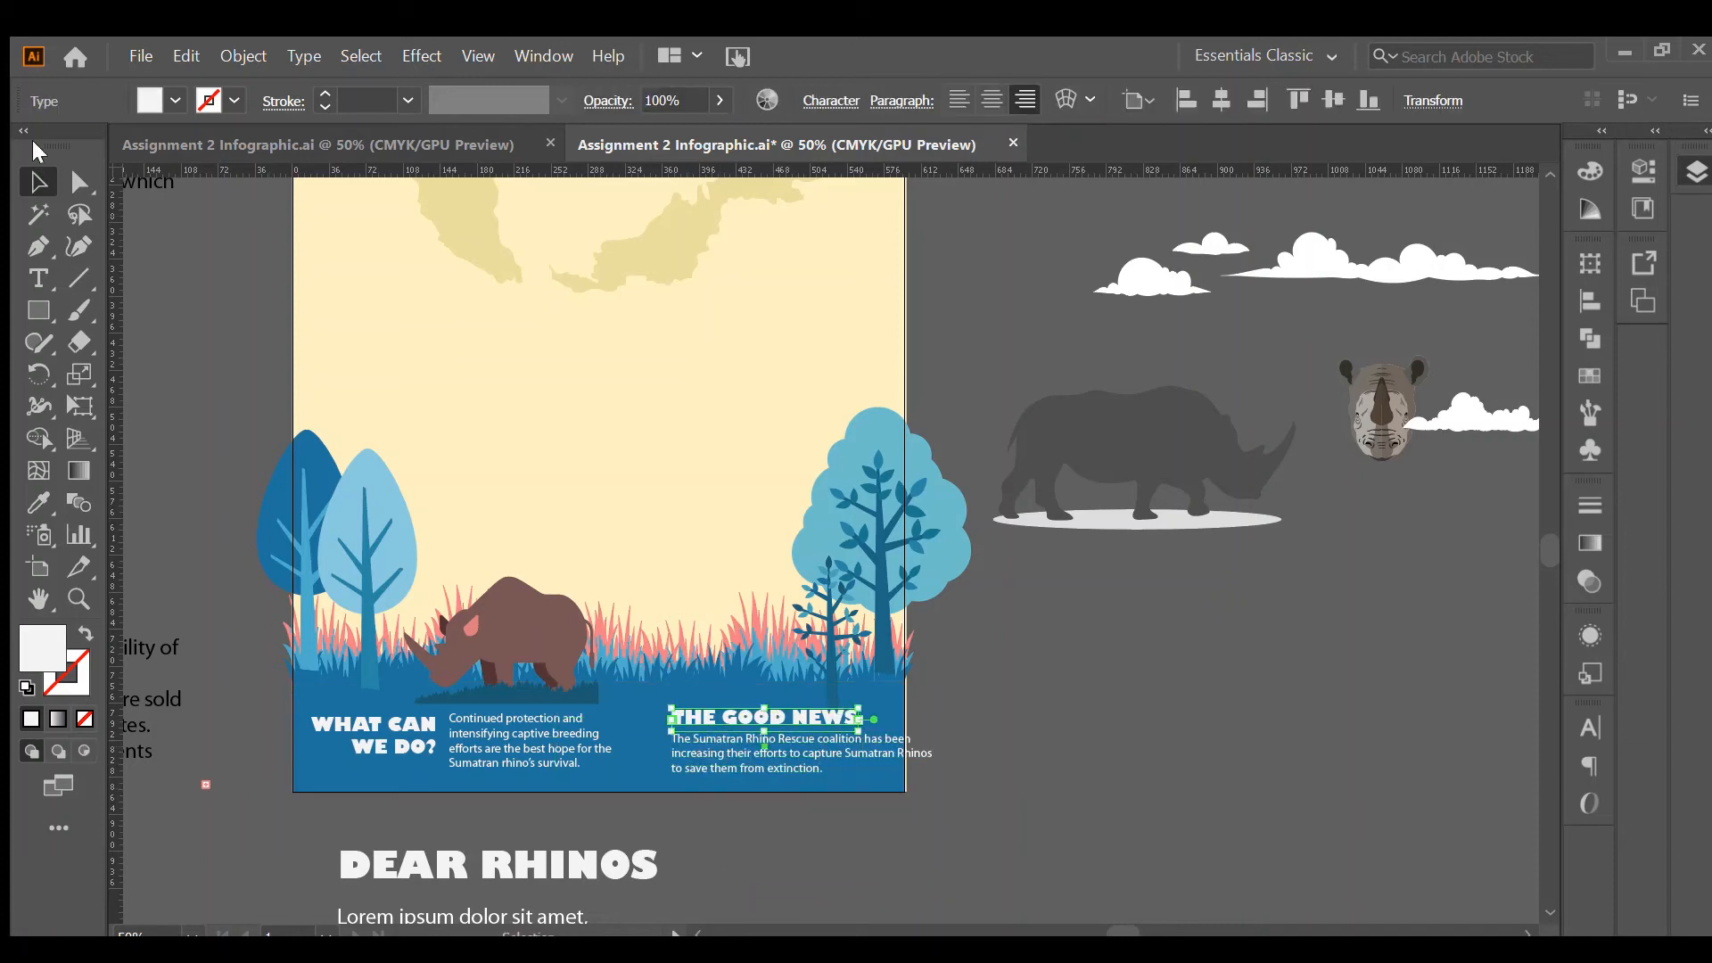
{"action": "left_click", "coordinate": [1002, 804]}
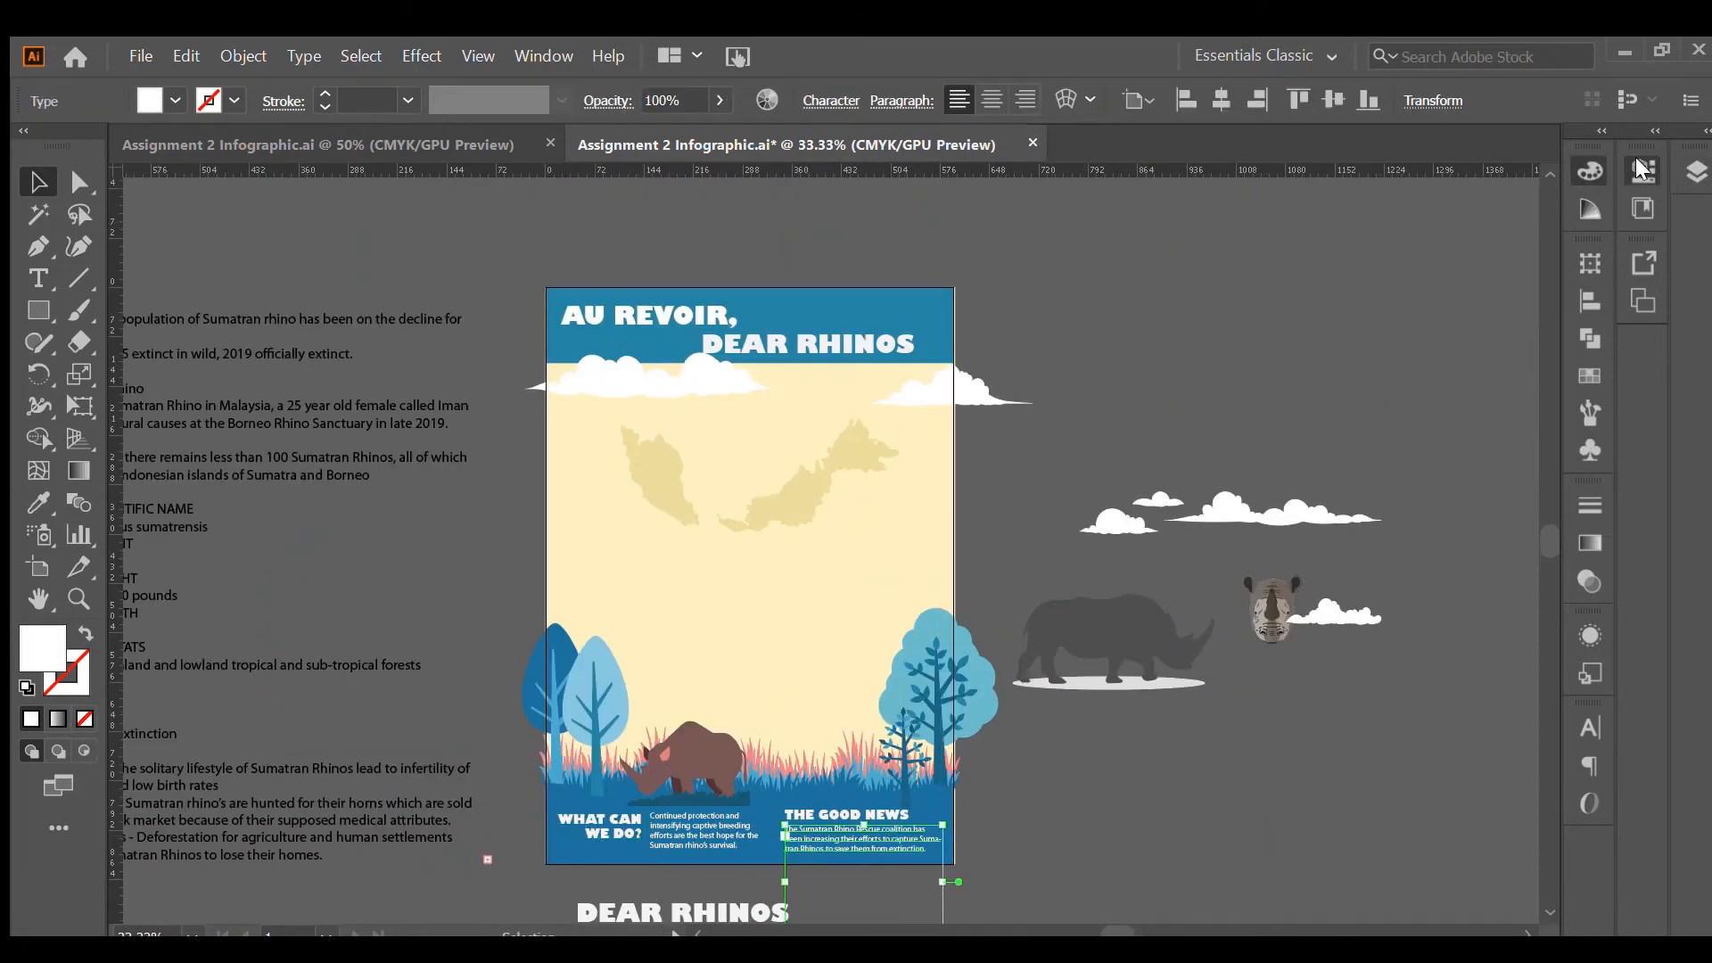
{"action": "left_click", "coordinate": [1112, 858]}
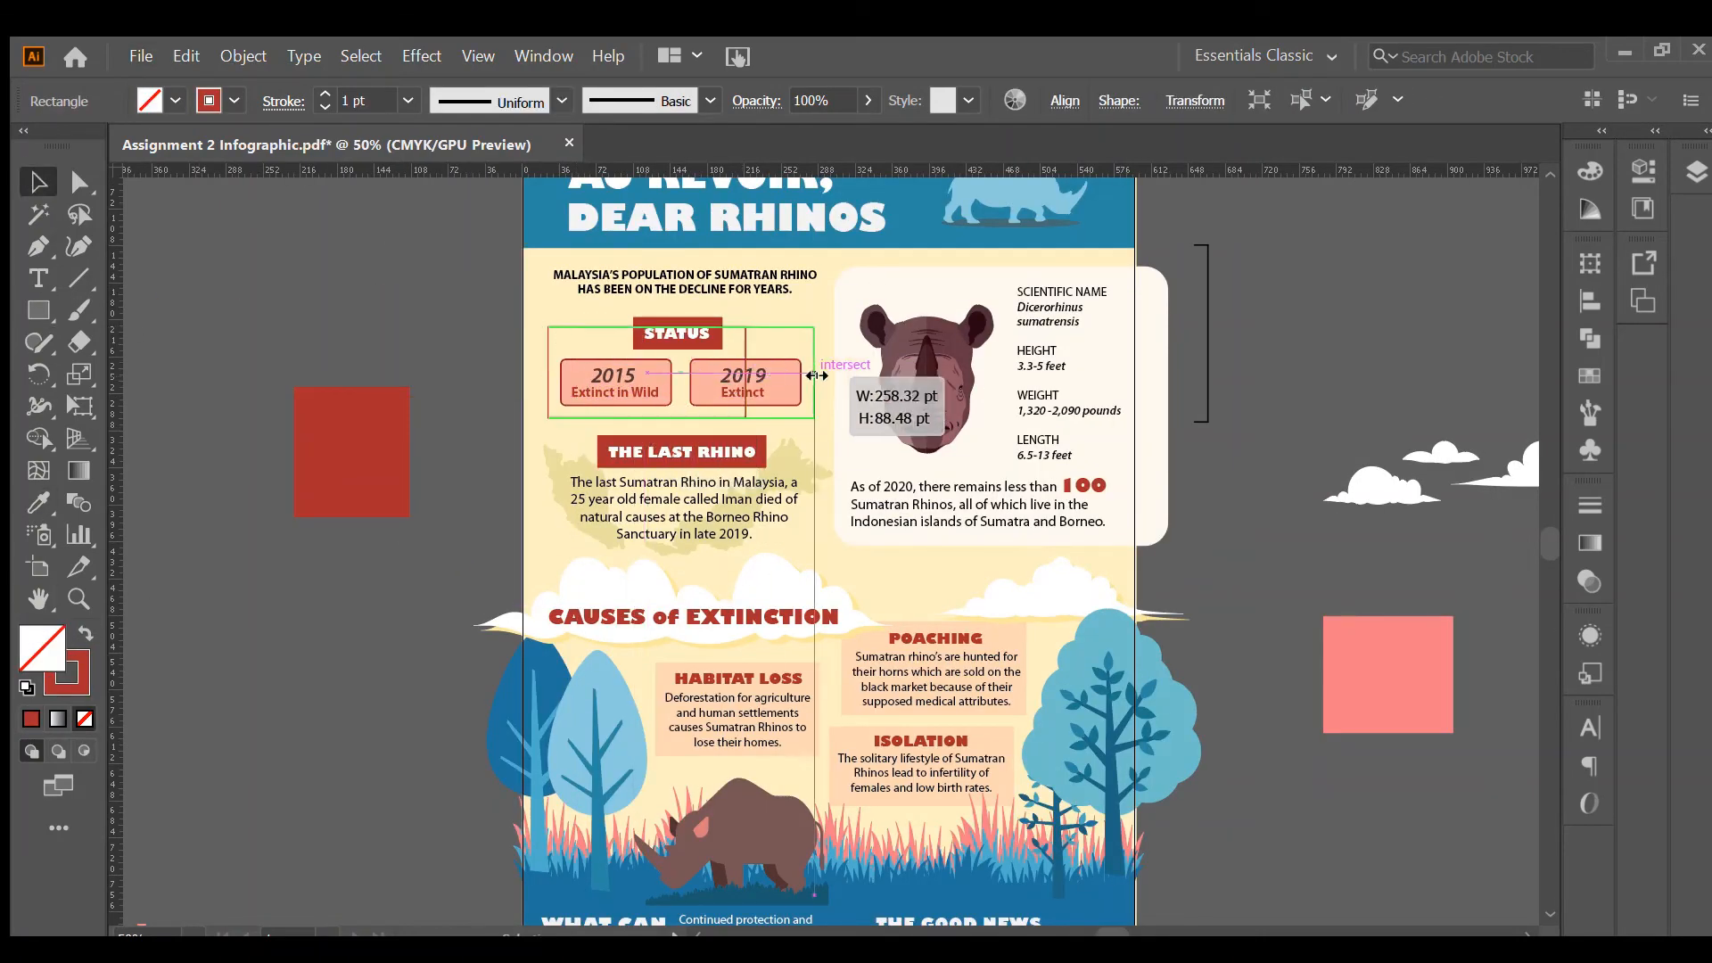
Draw thin outline boxes around the STATUS and THE LAST RHINO sections
{"action": "left_click", "coordinate": [682, 507]}
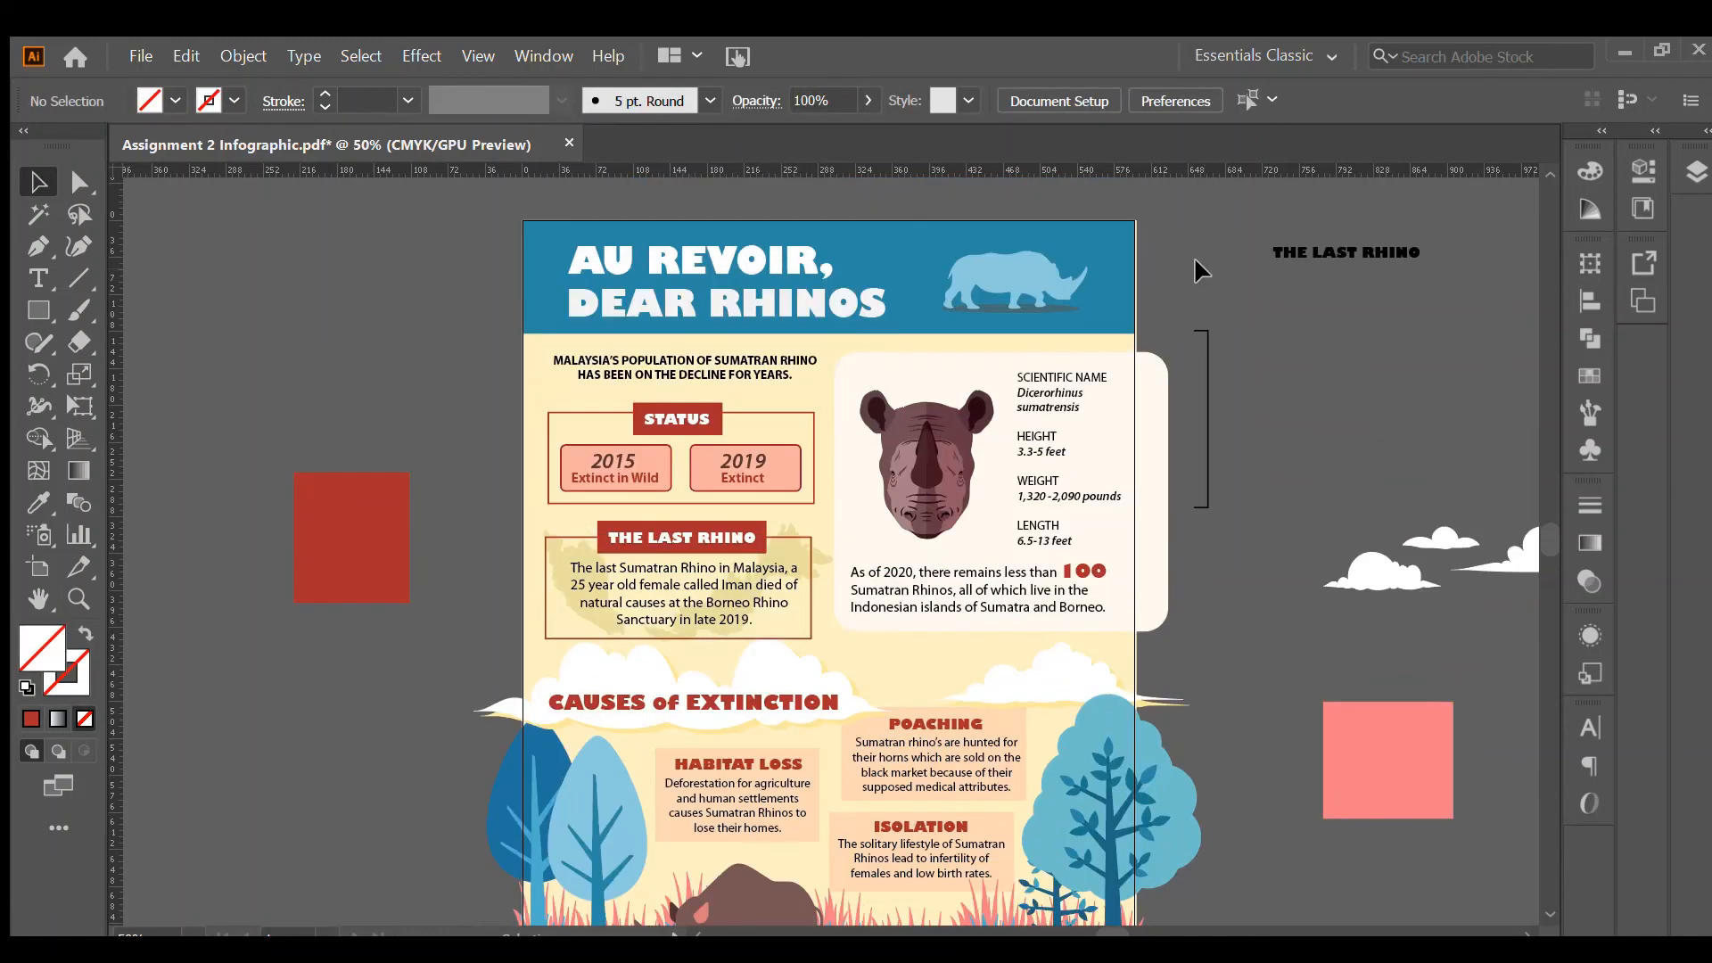
{"action": "left_click", "coordinate": [677, 432]}
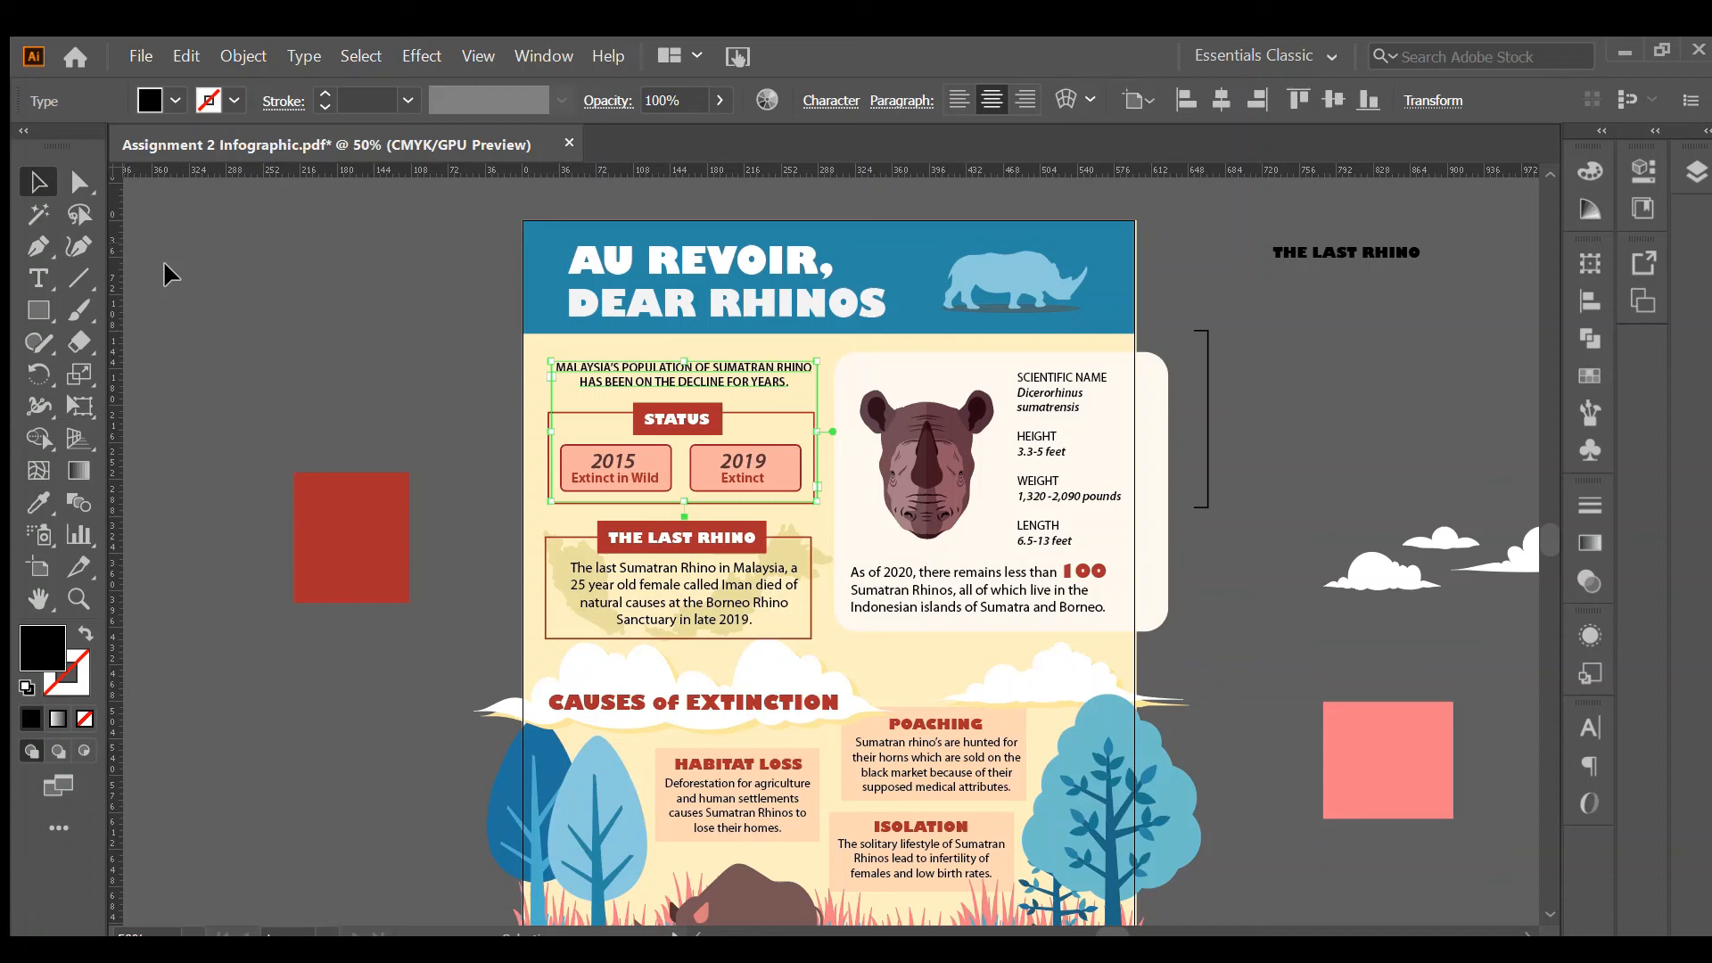
{"action": "left_click", "coordinate": [726, 303]}
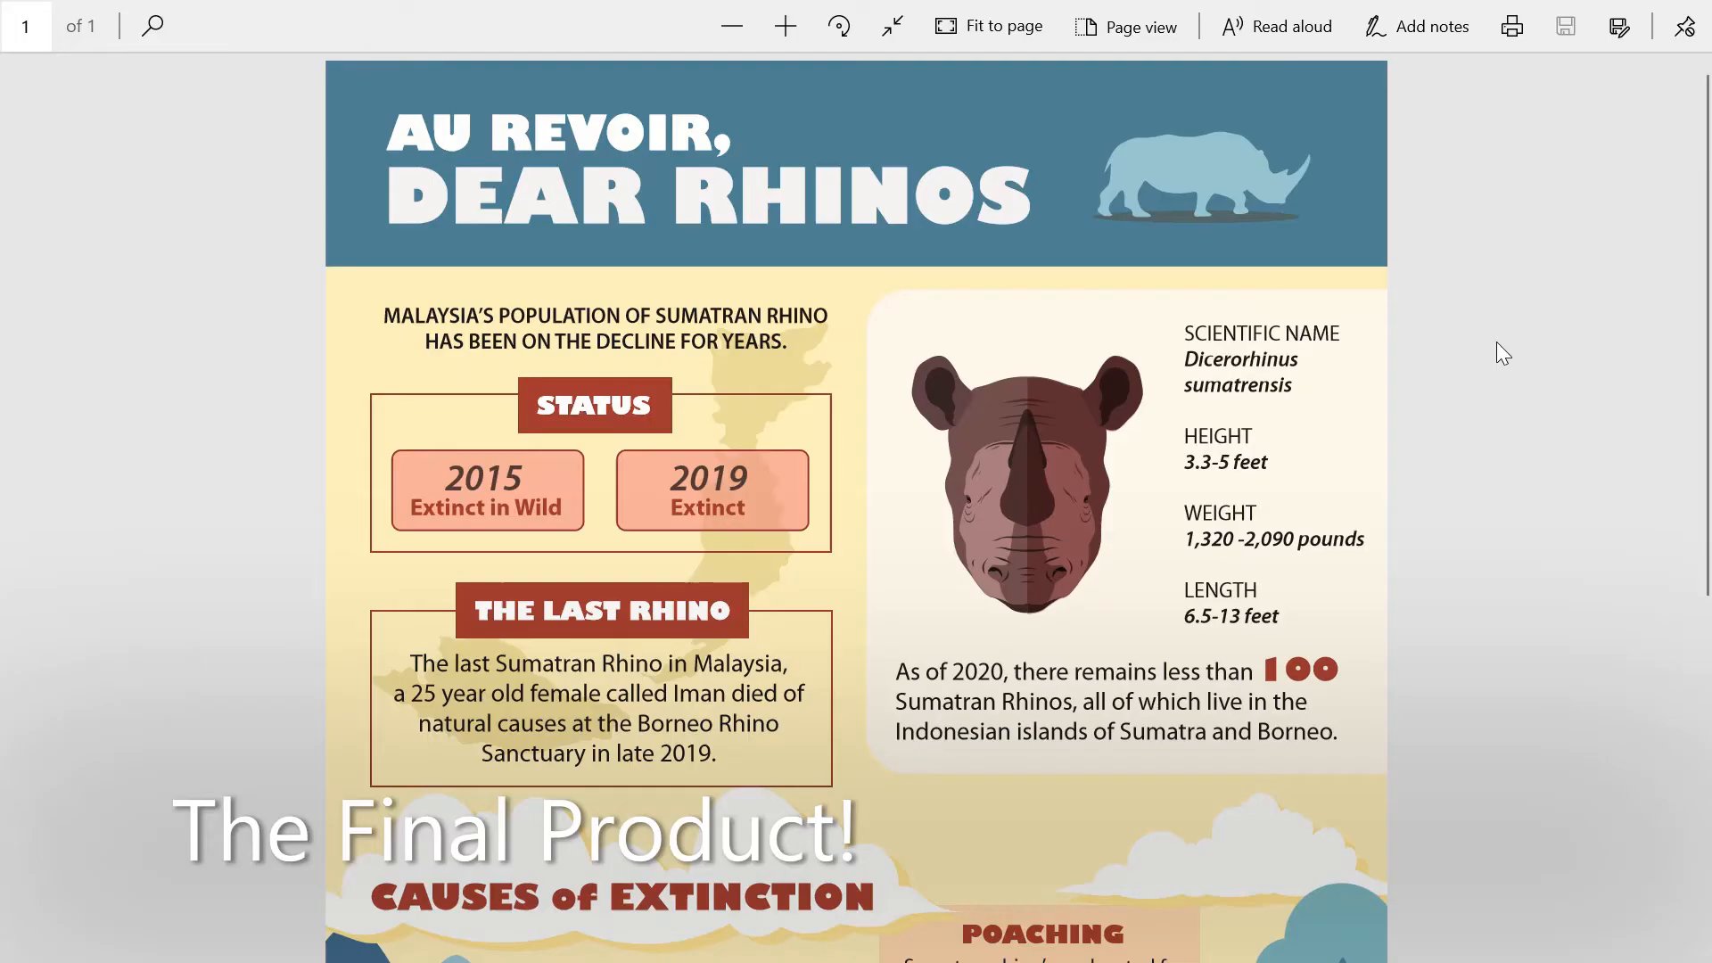
Scroll through the exported rhino infographic PDF, then fit the whole page in view
{"action": "scroll", "scroll_direction": "down", "scroll_amount": 3}
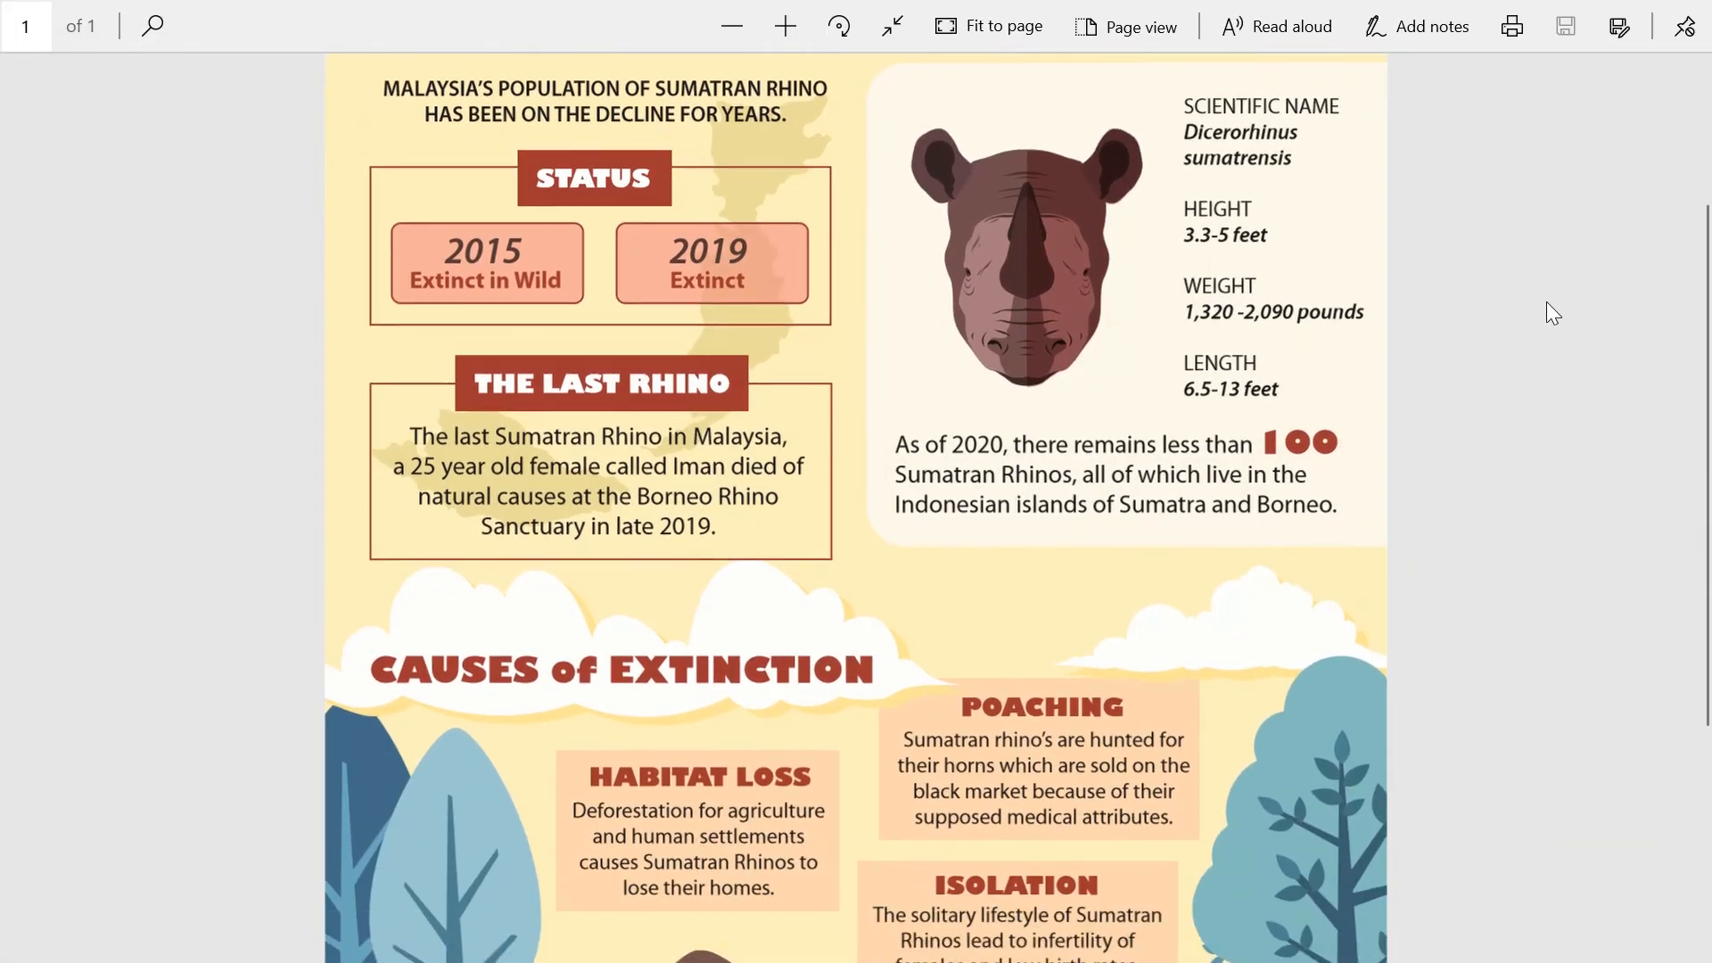
{"action": "scroll", "scroll_direction": "down", "scroll_amount": 3}
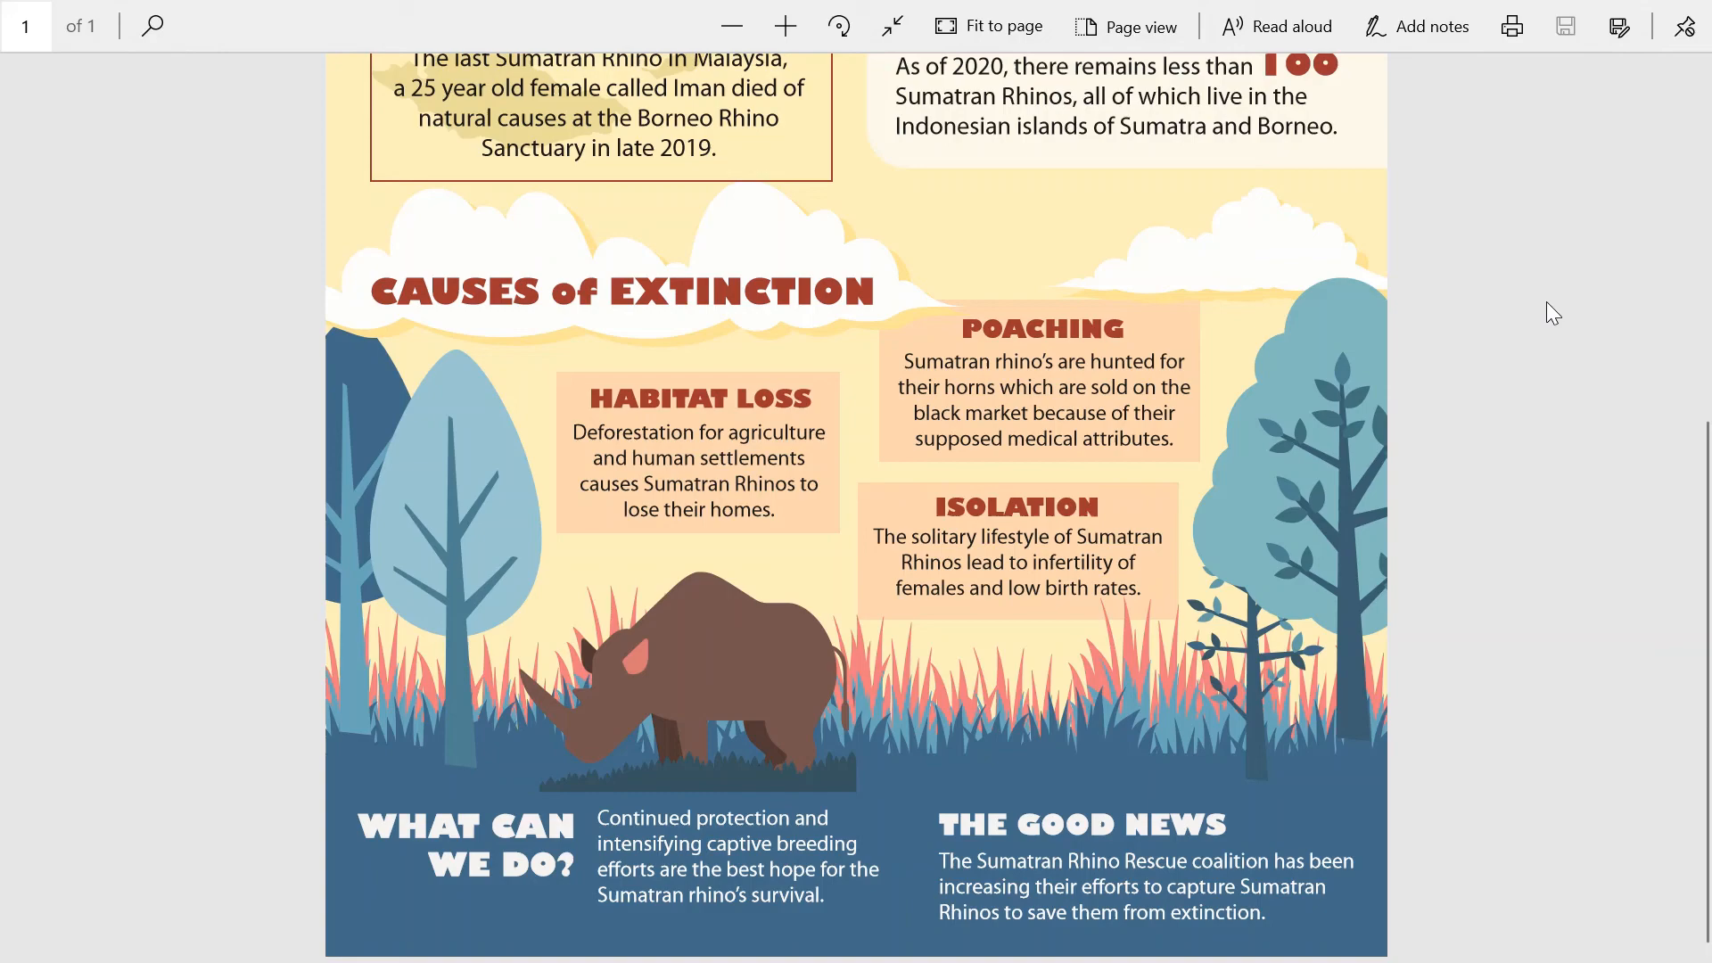
{"action": "left_click", "coordinate": [987, 25]}
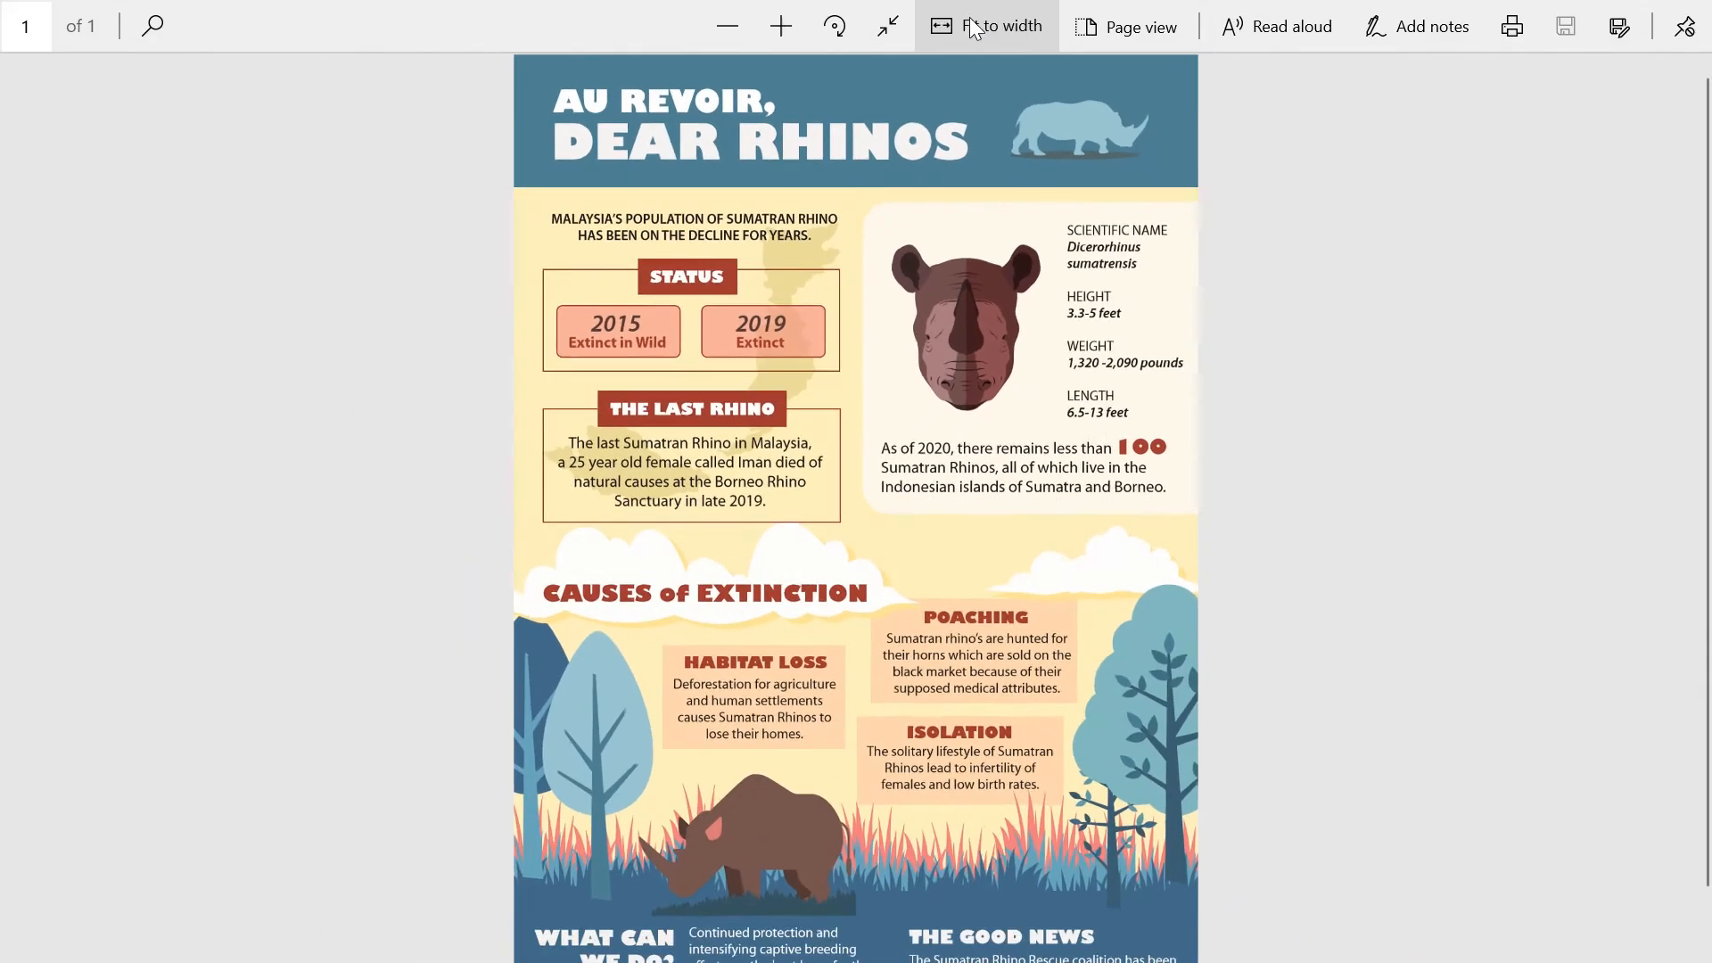